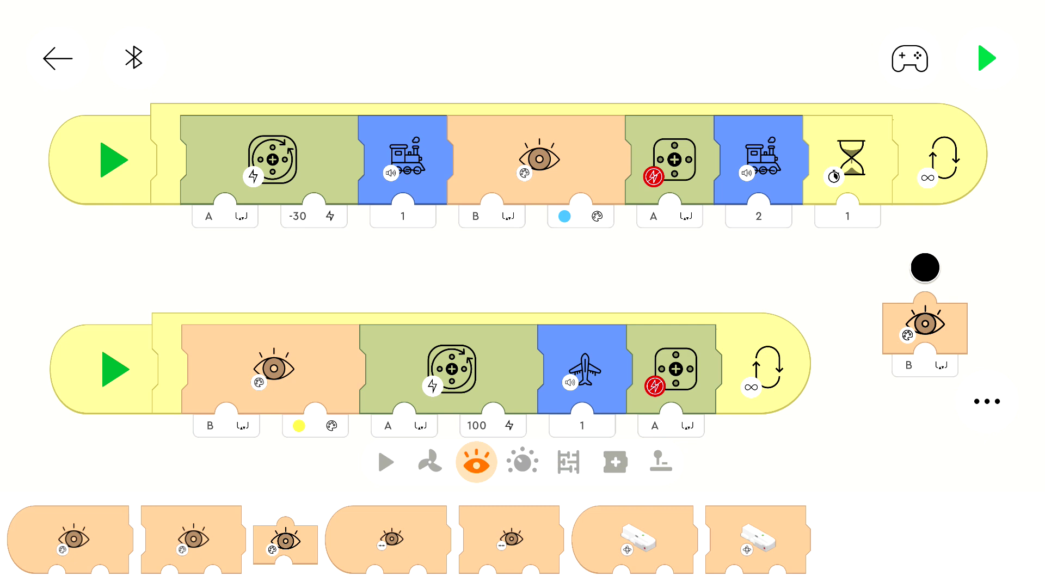
mouse_move(441, 265)
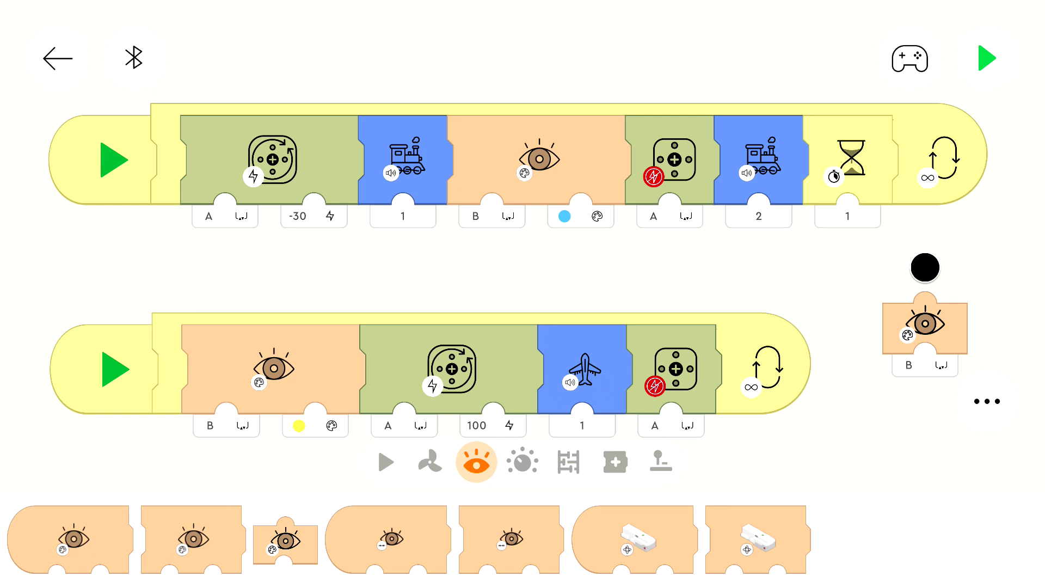
mouse_move(1000, 286)
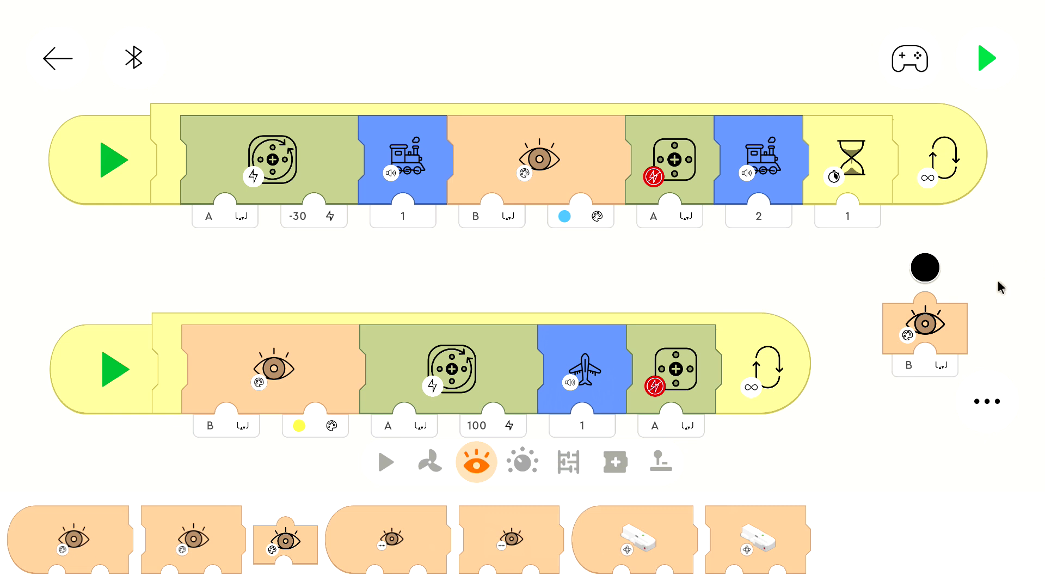
mouse_move(450, 474)
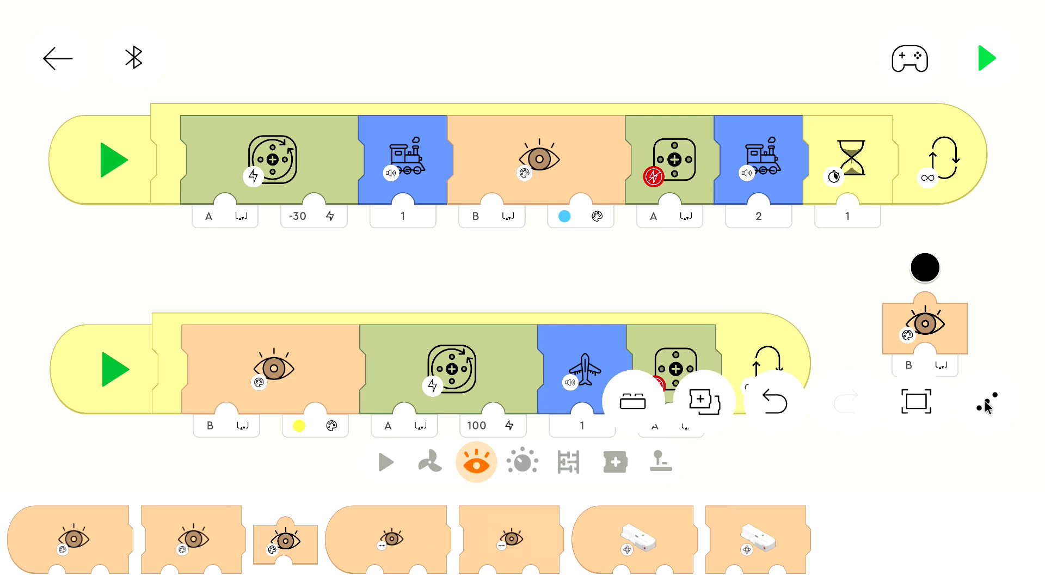
- Choose an option from the expanded canvas menu before heading to the loose red sensor block
left_click(704, 400)
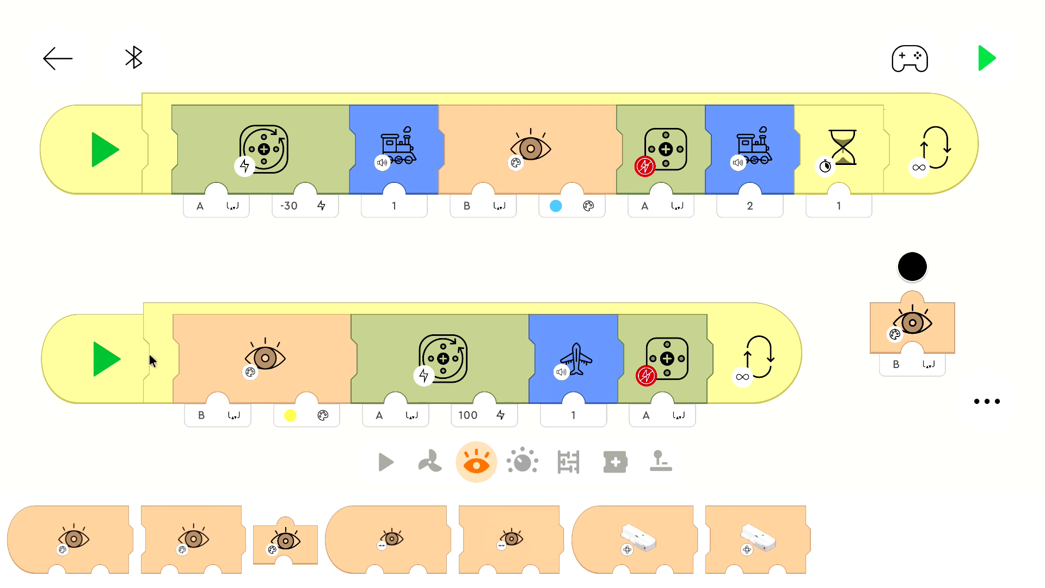
mouse_move(219, 373)
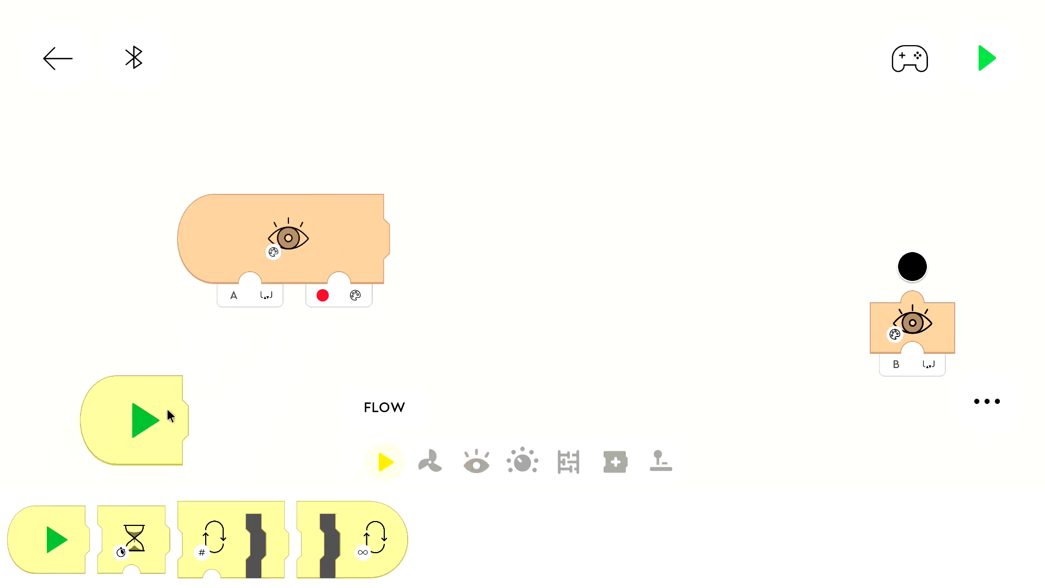
- Shift the canvas view over to the loose red sensor block on port A and the start block
left_click_drag(133, 420, 257, 429)
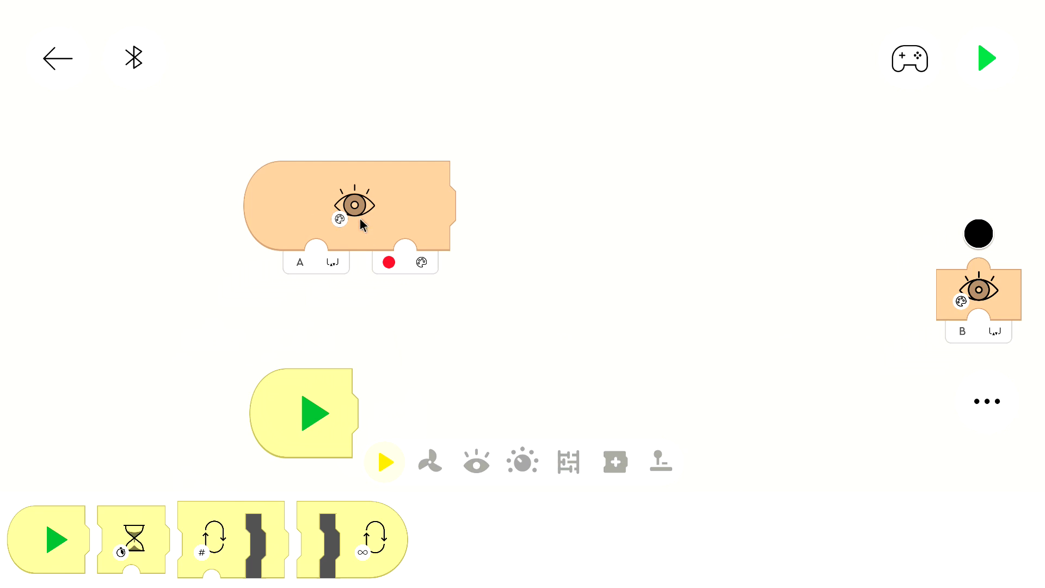
mouse_move(341, 218)
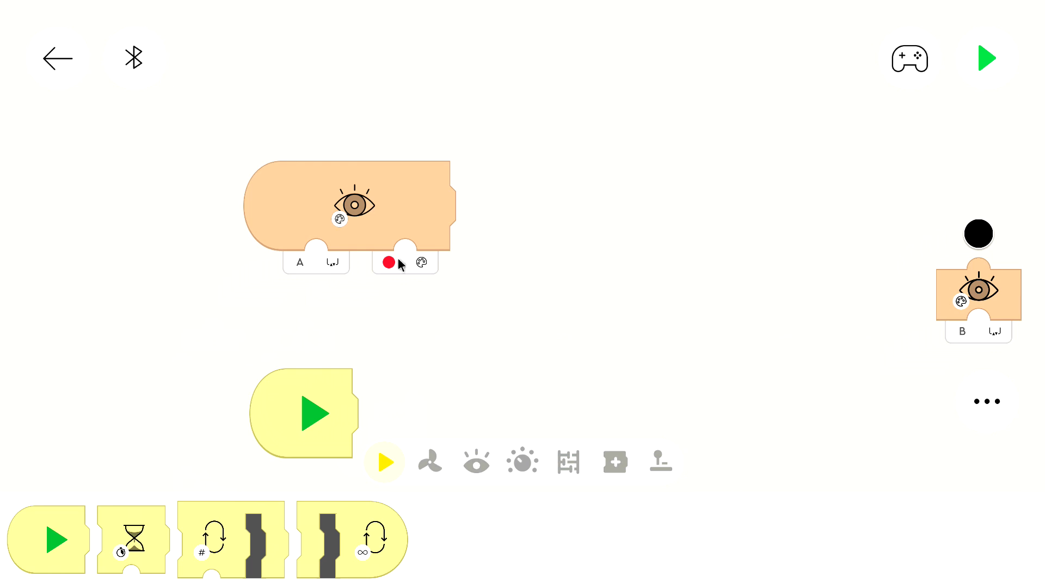
mouse_move(399, 268)
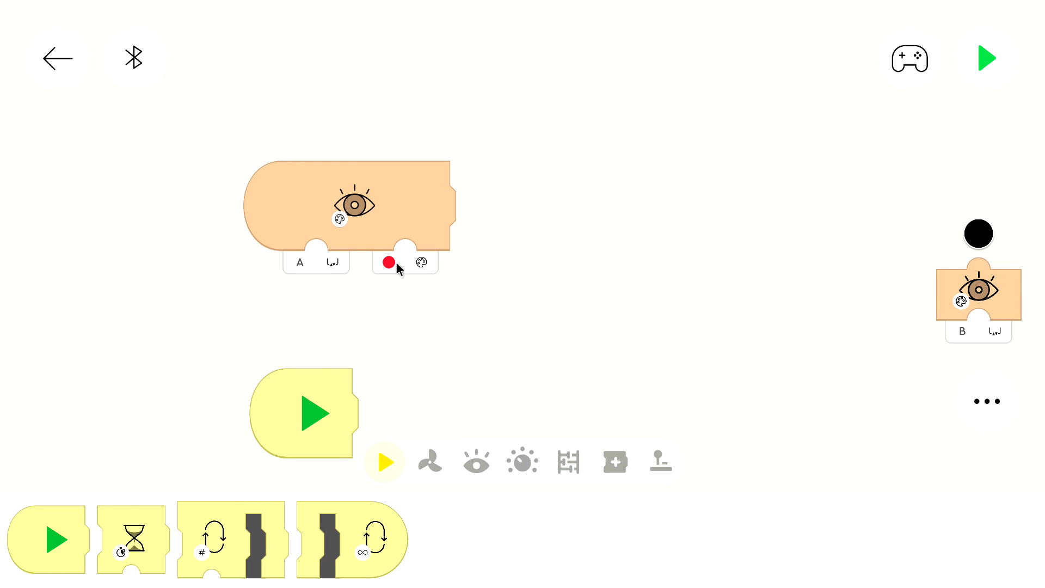
mouse_move(406, 280)
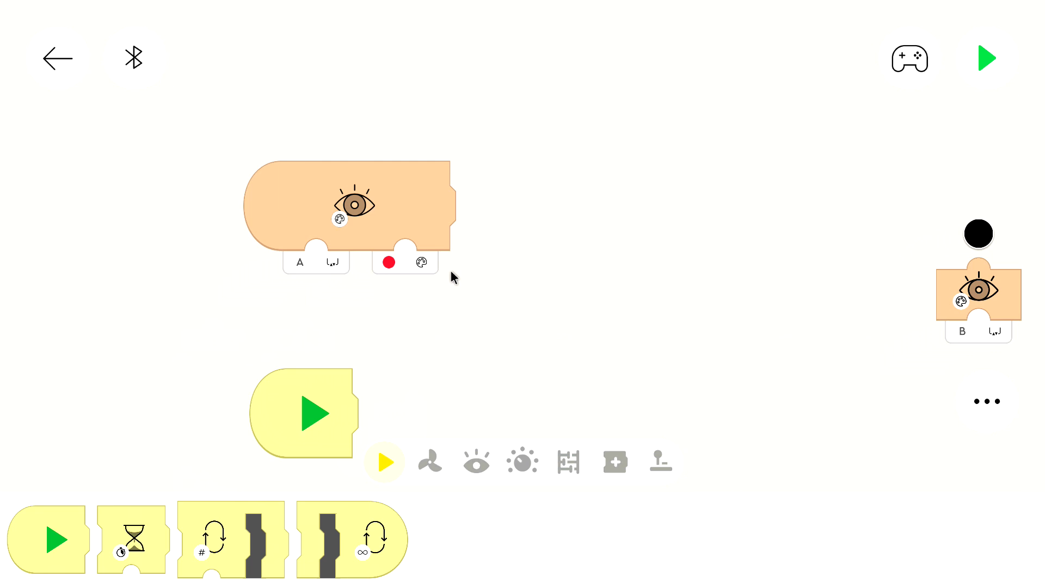
mouse_move(895, 197)
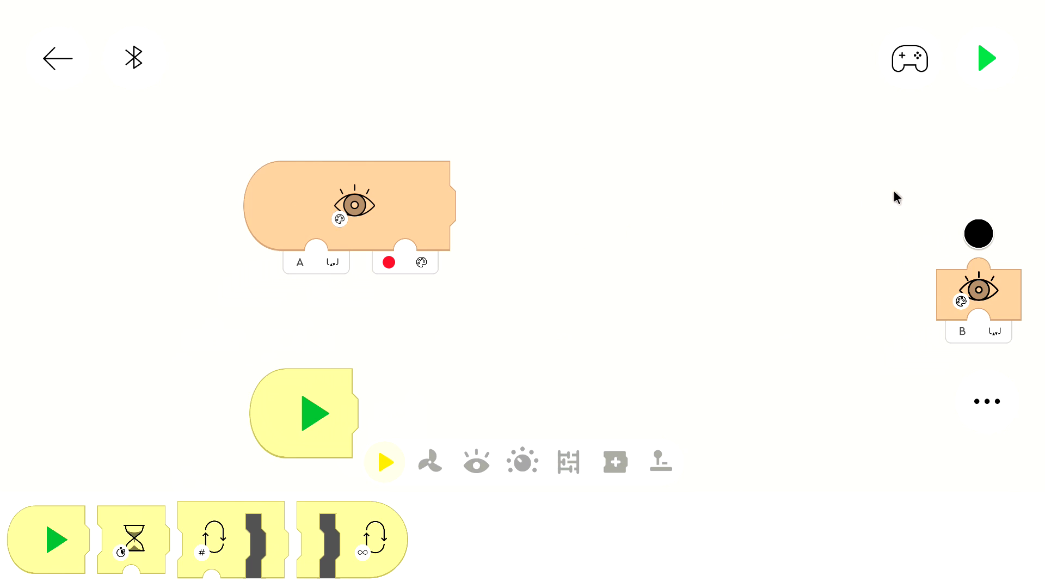
mouse_move(566, 186)
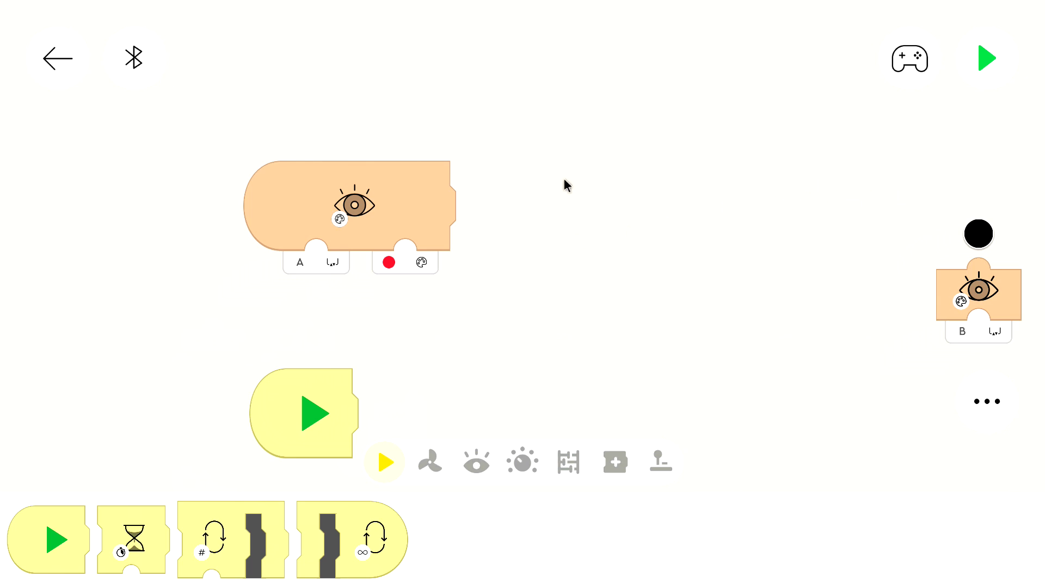
mouse_move(370, 242)
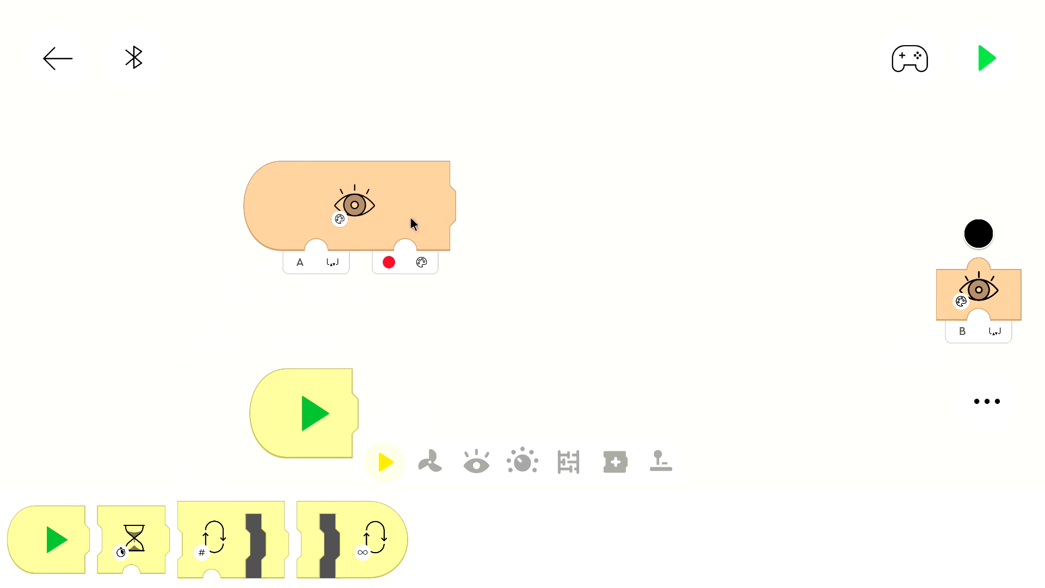
mouse_move(417, 238)
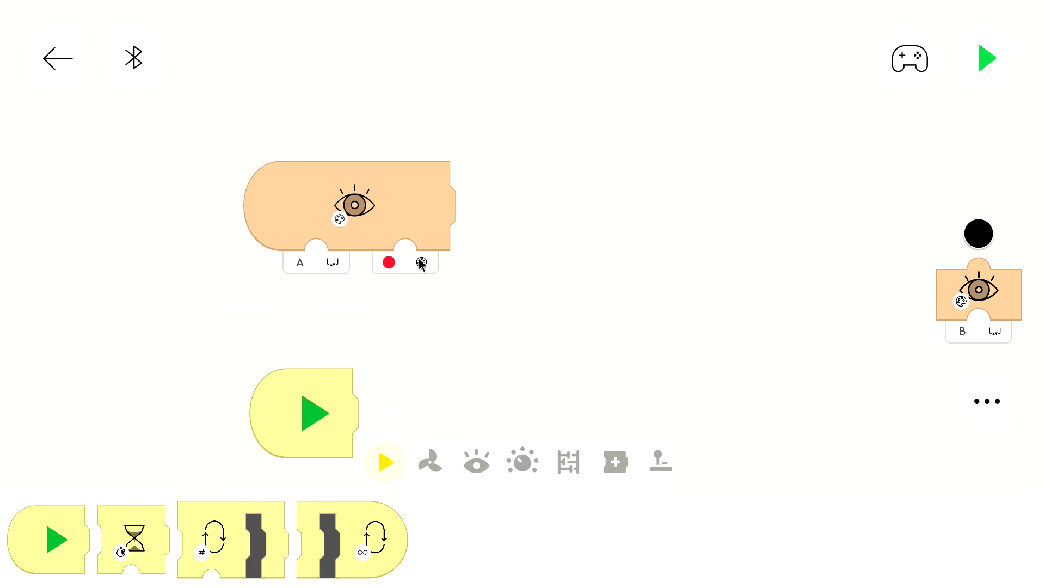
mouse_move(440, 300)
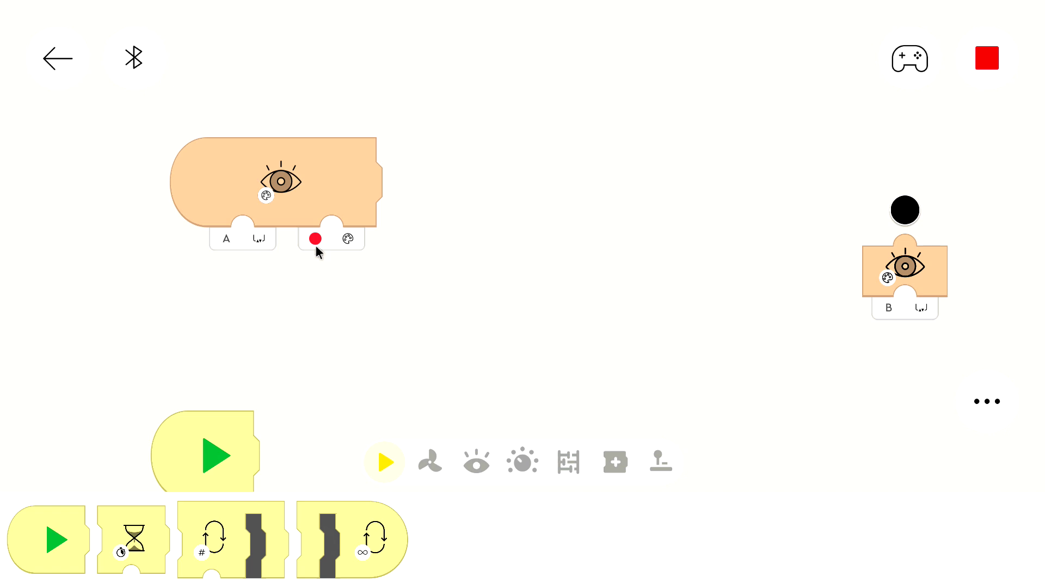
- Attach Stop Motor A, Wait 1 and Motor A at -30 after the yellow sensor block
left_click(315, 239)
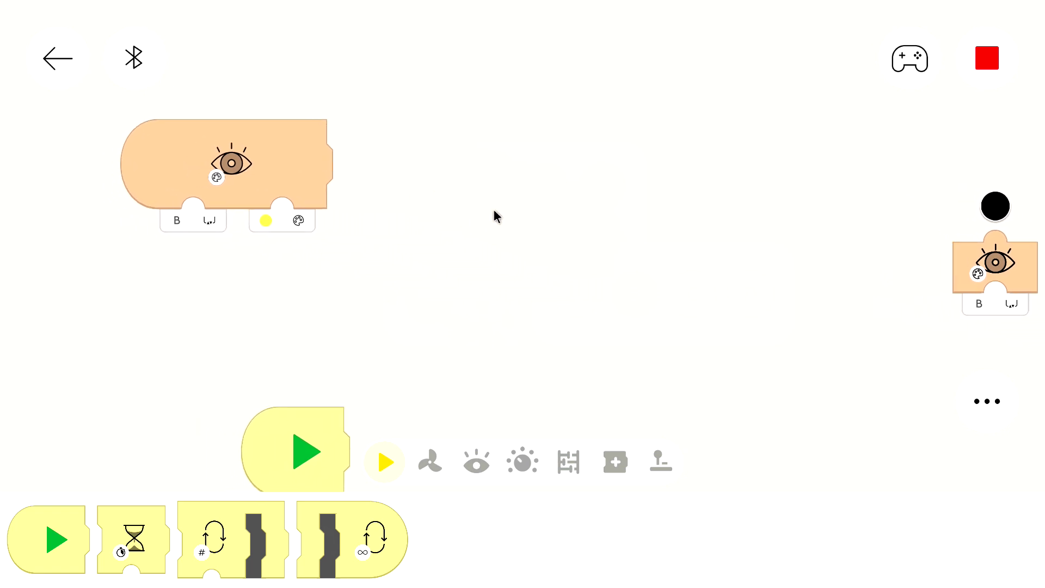
mouse_move(512, 263)
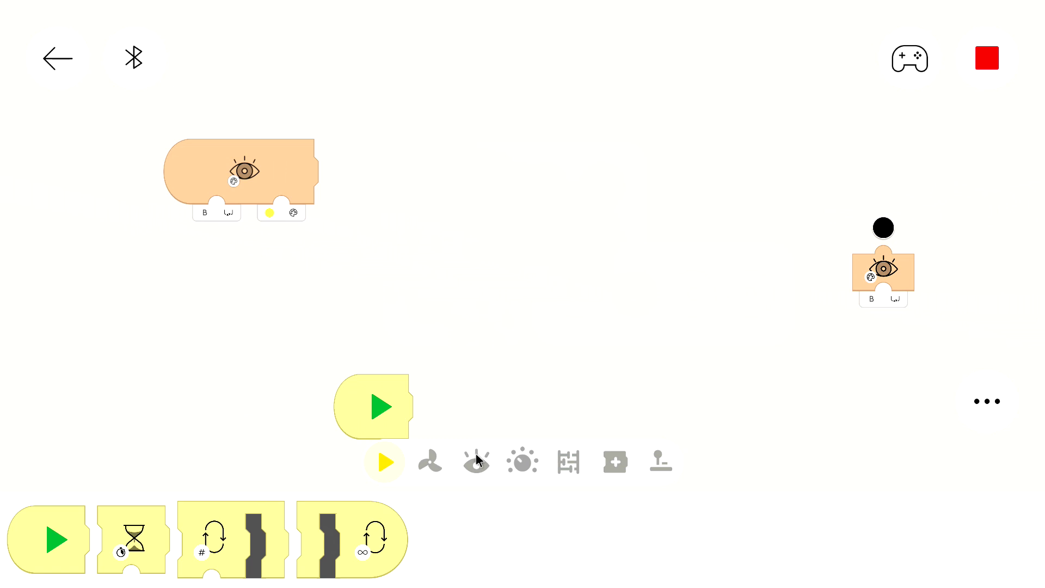
left_click(430, 461)
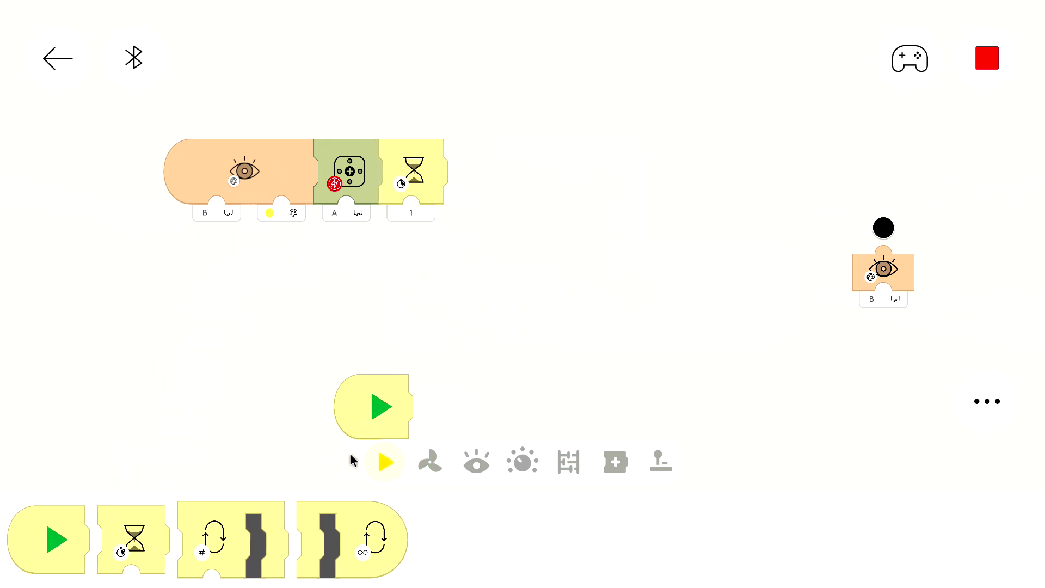
left_click(430, 461)
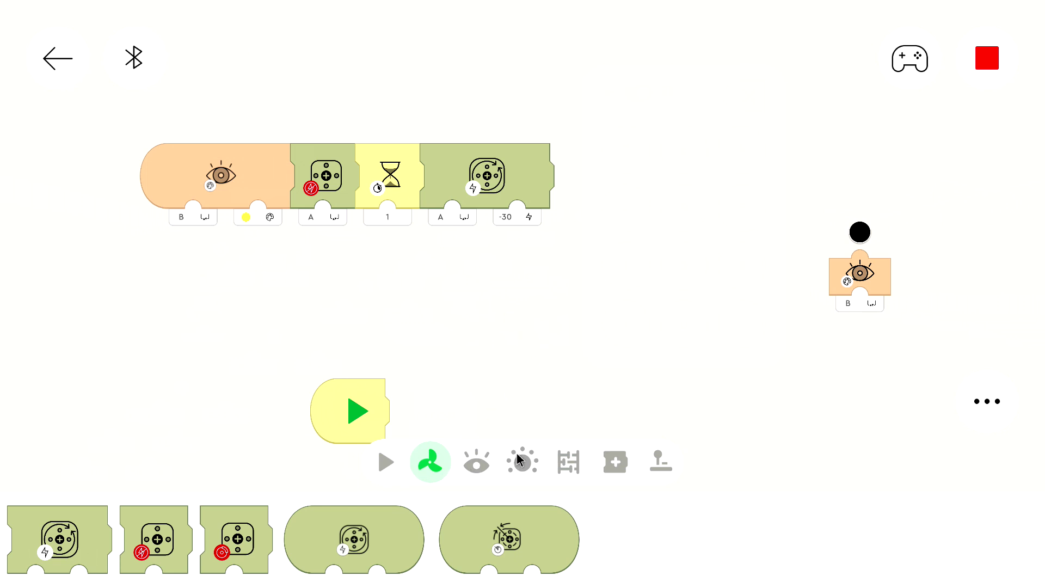
- End the yellow chain with a train sound block set to sound 3
left_click(522, 461)
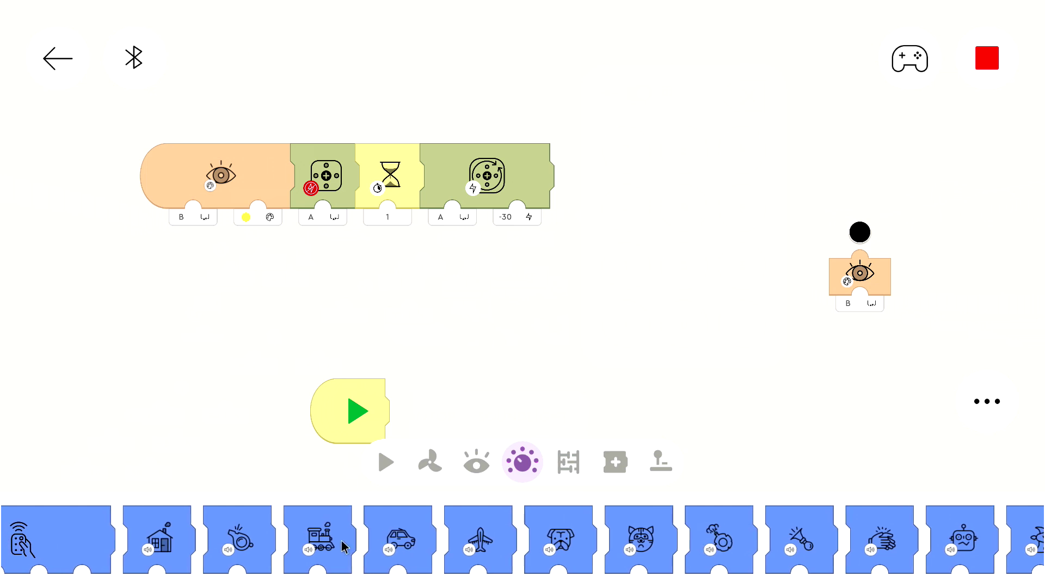
left_click_drag(318, 540, 599, 260)
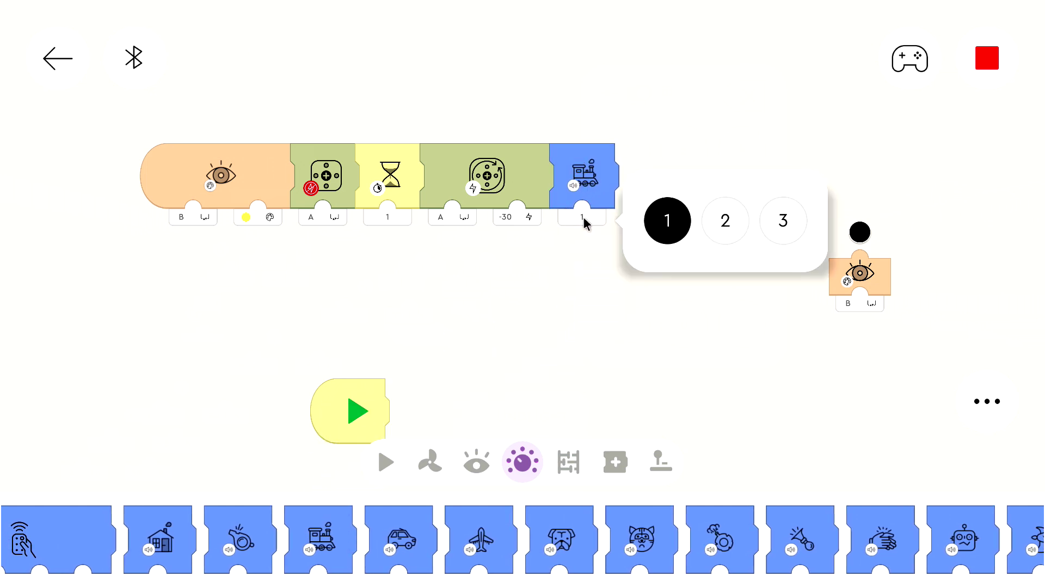
left_click(781, 221)
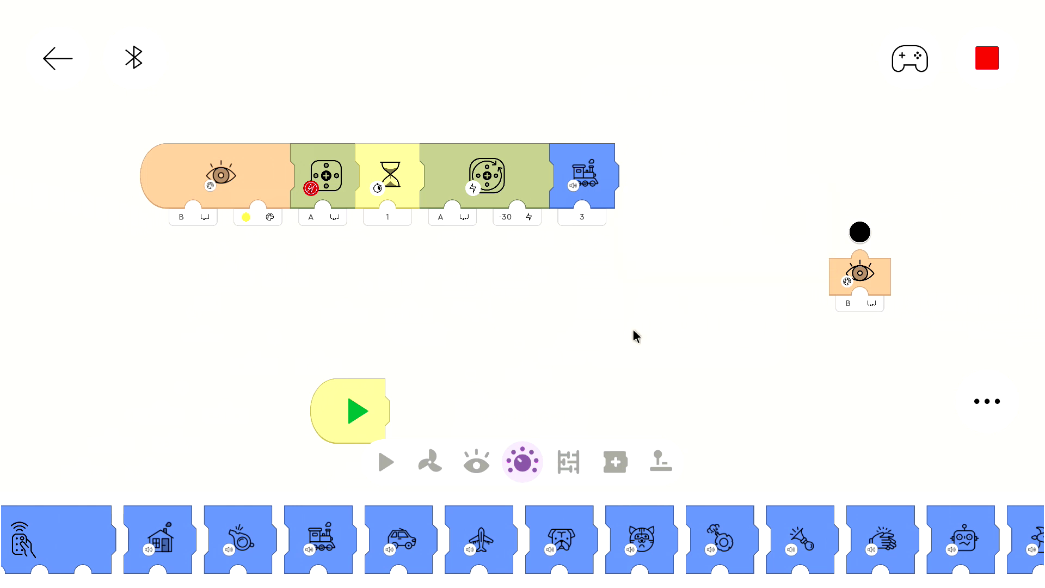
mouse_move(627, 336)
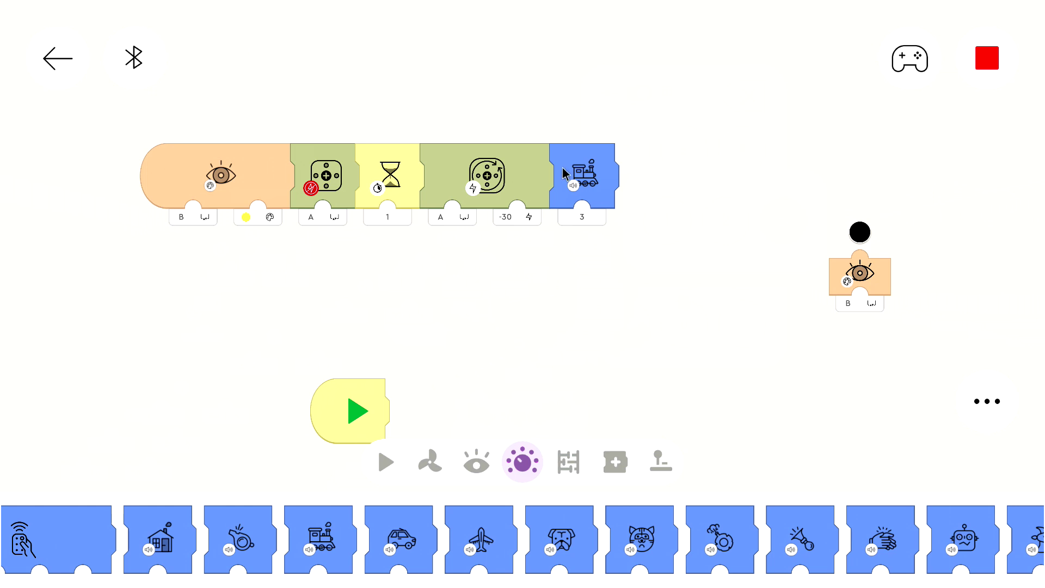
mouse_move(389, 265)
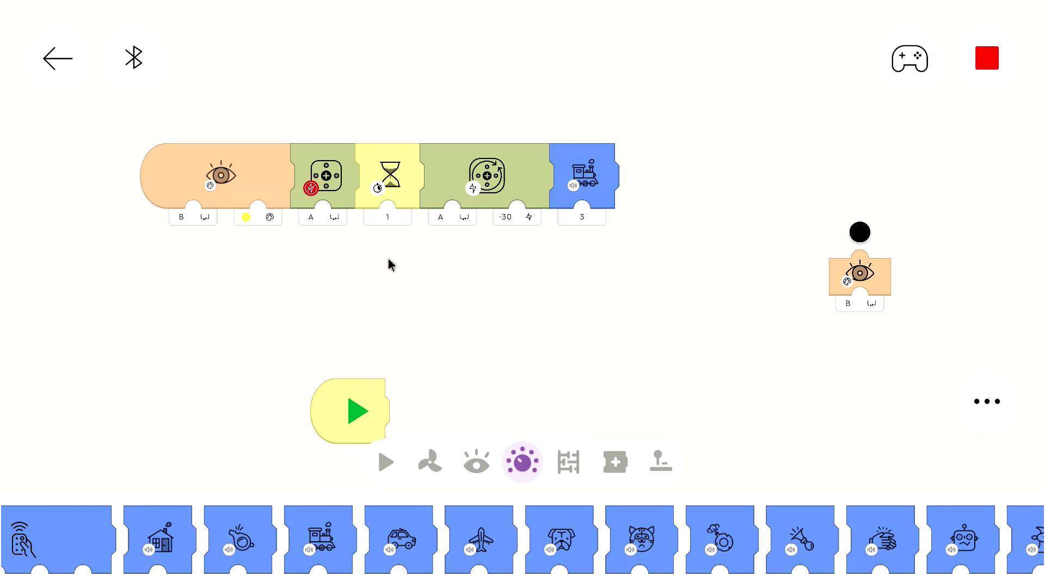
left_click(476, 461)
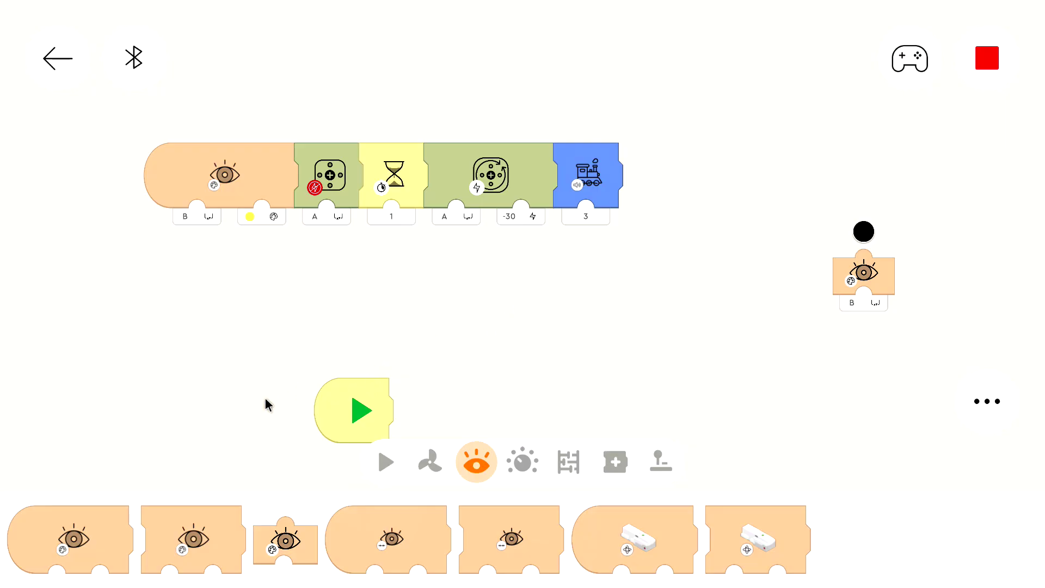
mouse_move(90, 536)
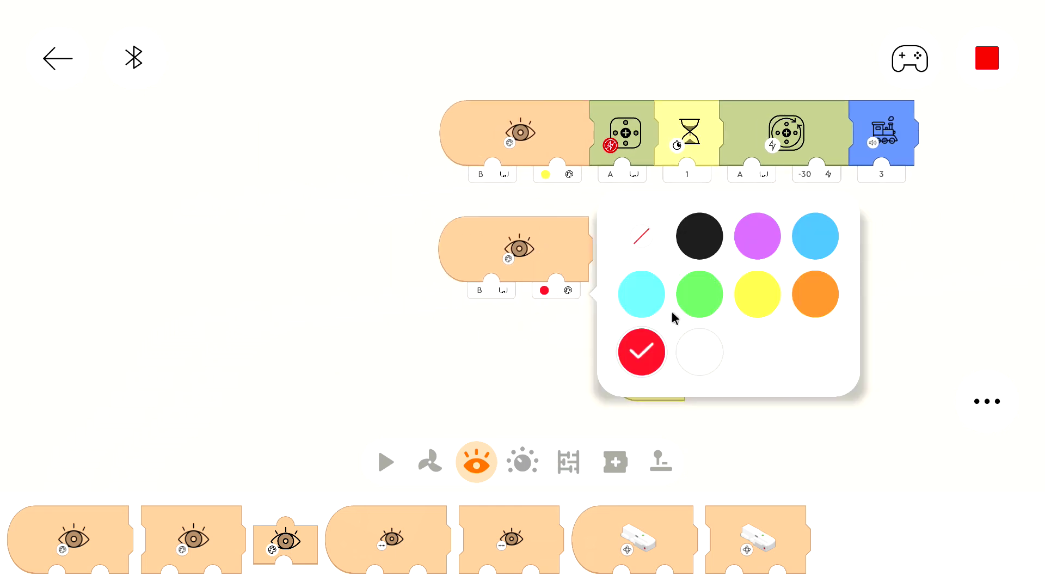
- Set the port-B sensor to detect blue and attach a whistle block playing sound 4
left_click(814, 235)
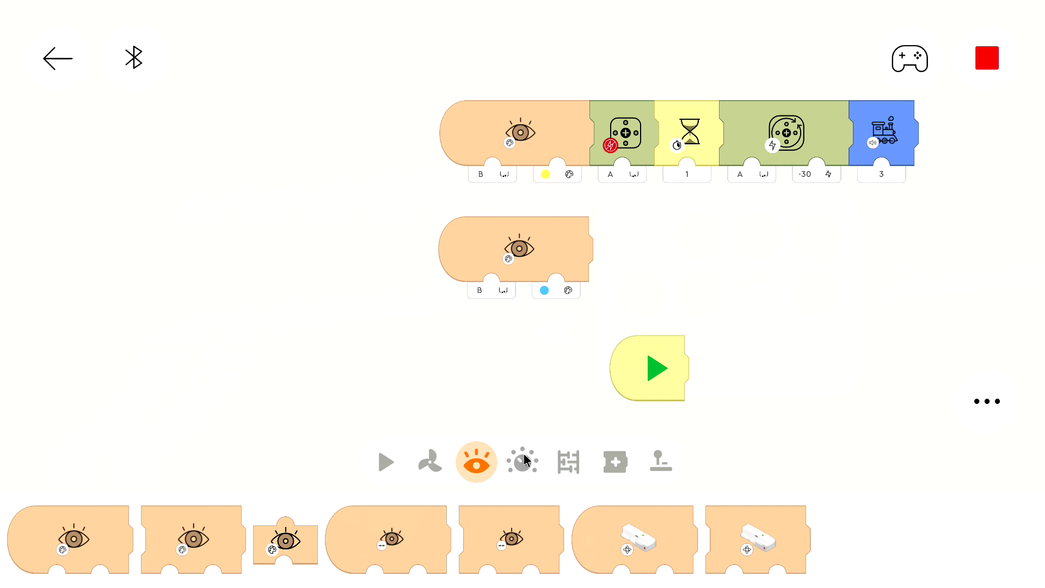
left_click(521, 461)
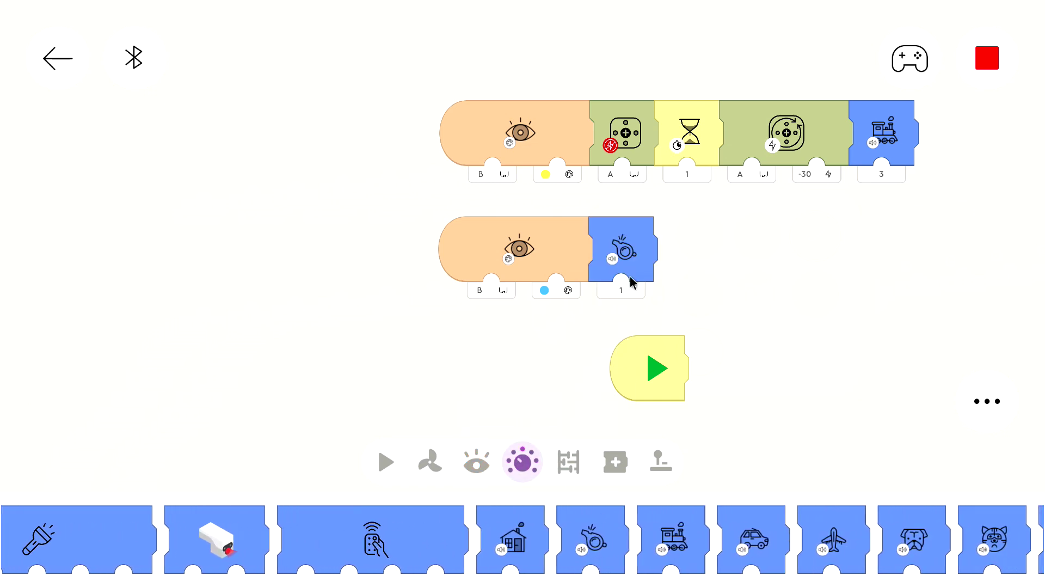
left_click(619, 290)
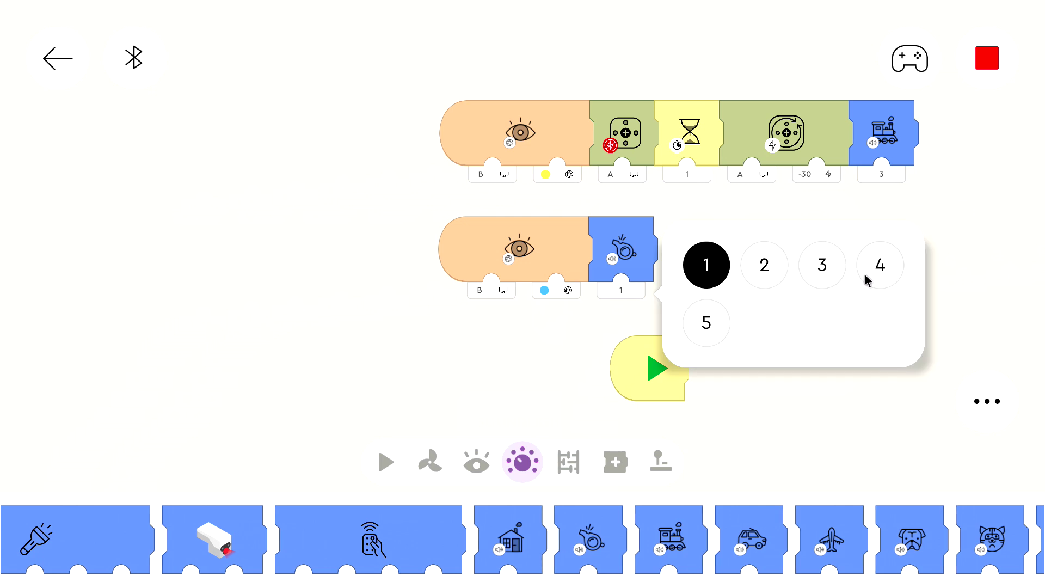
left_click(879, 264)
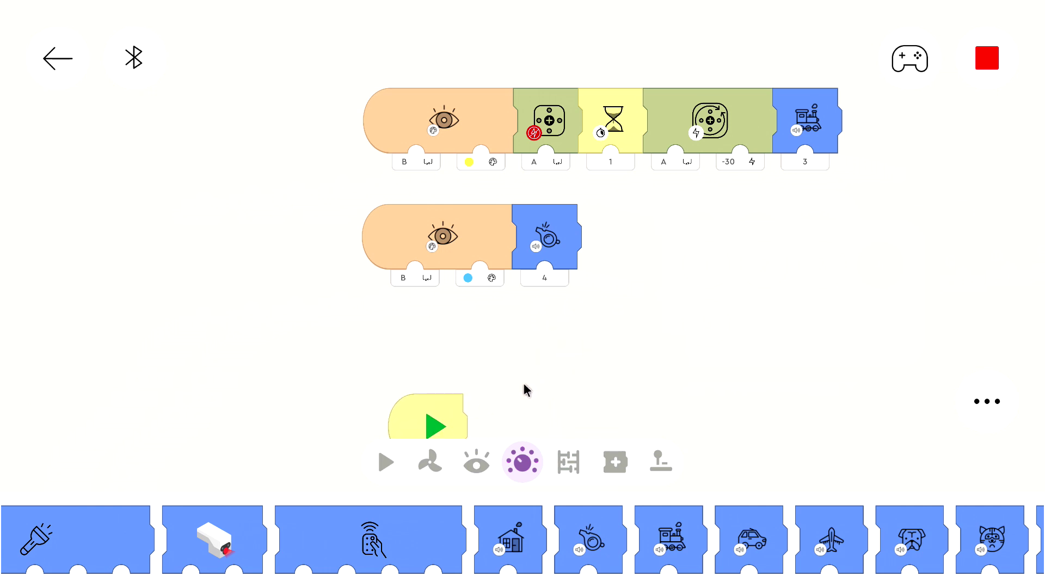
- Place a new port-B sensor detecting red below the blue row, followed by whistle sound 3
left_click(475, 461)
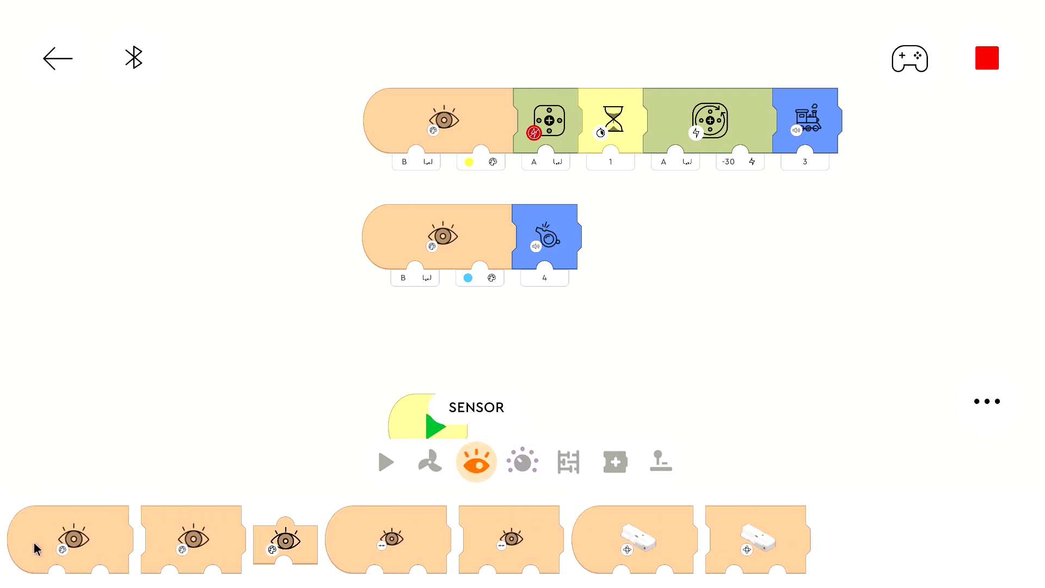
left_click_drag(67, 540, 87, 464)
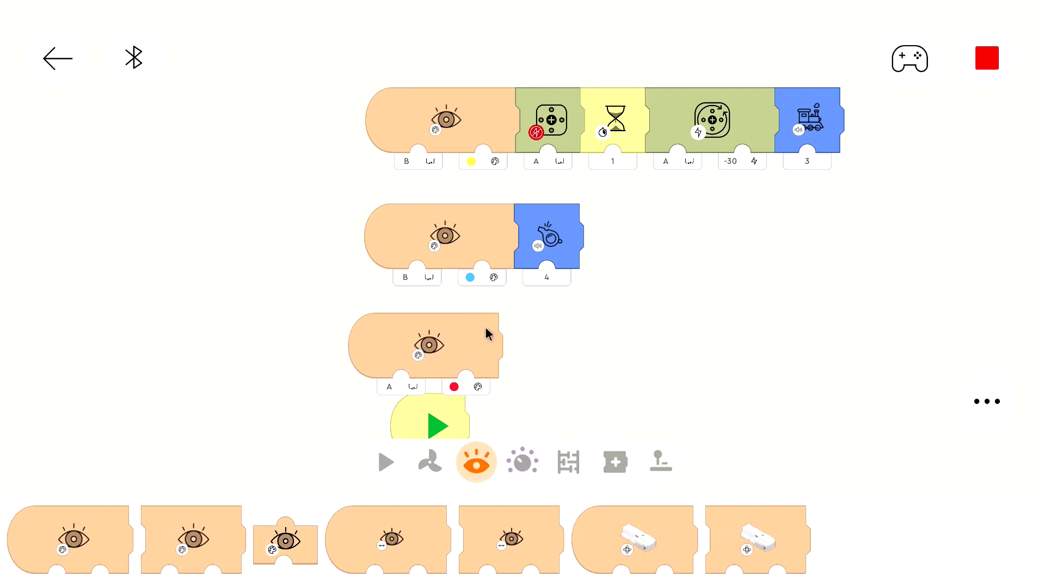
left_click(389, 386)
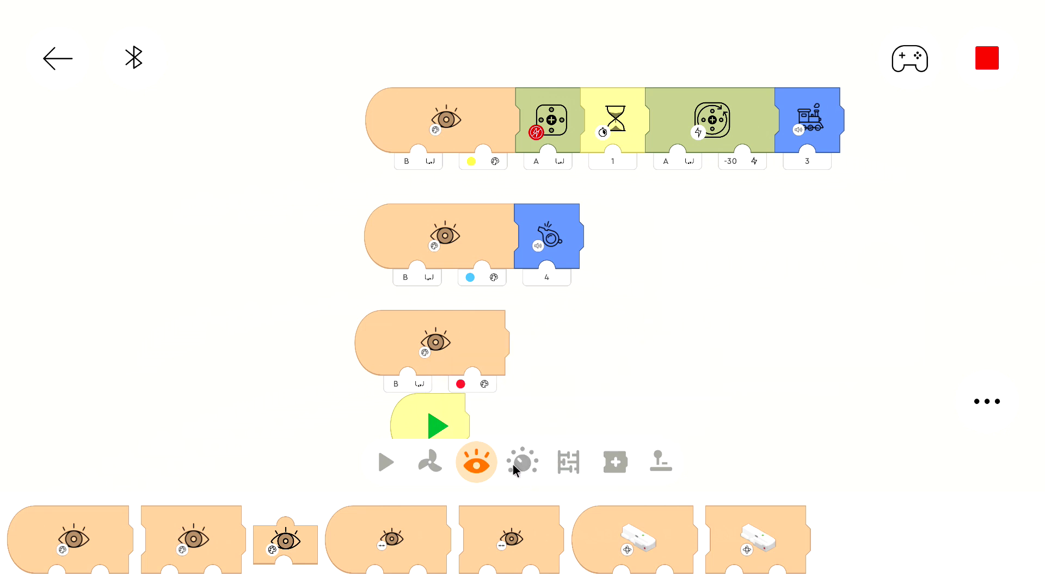
left_click(521, 461)
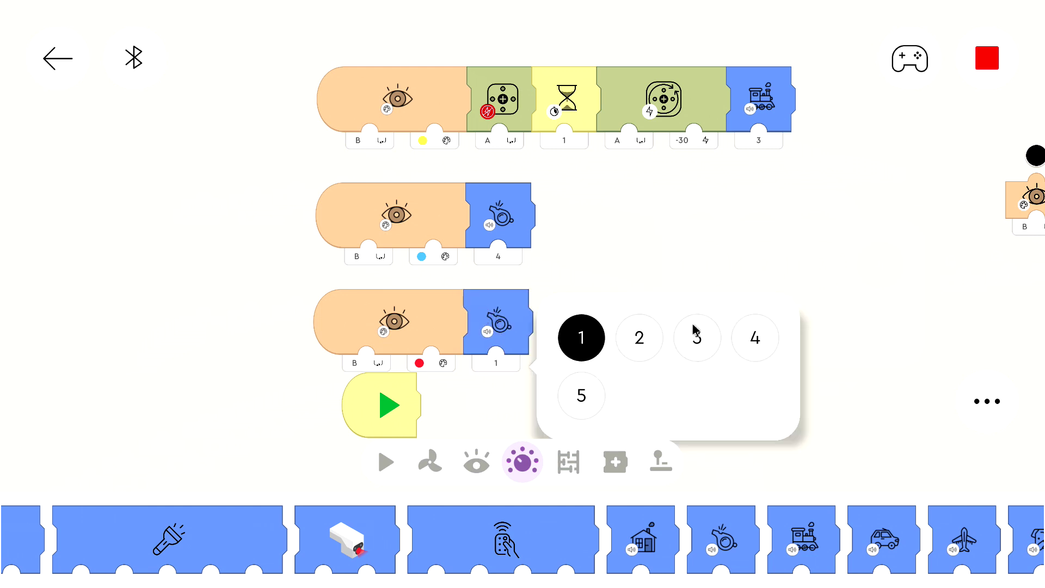
left_click(697, 337)
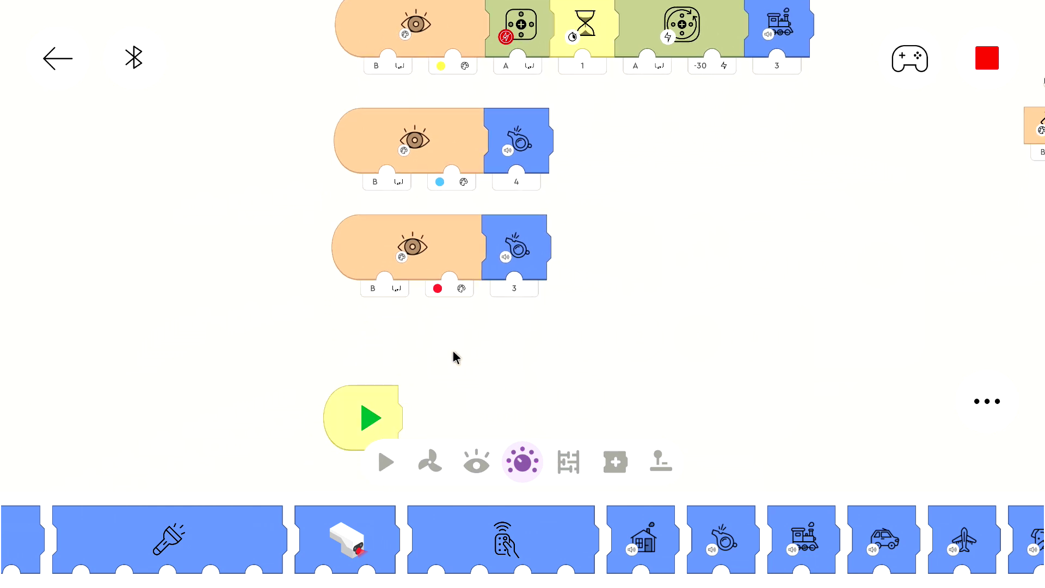
mouse_move(490, 445)
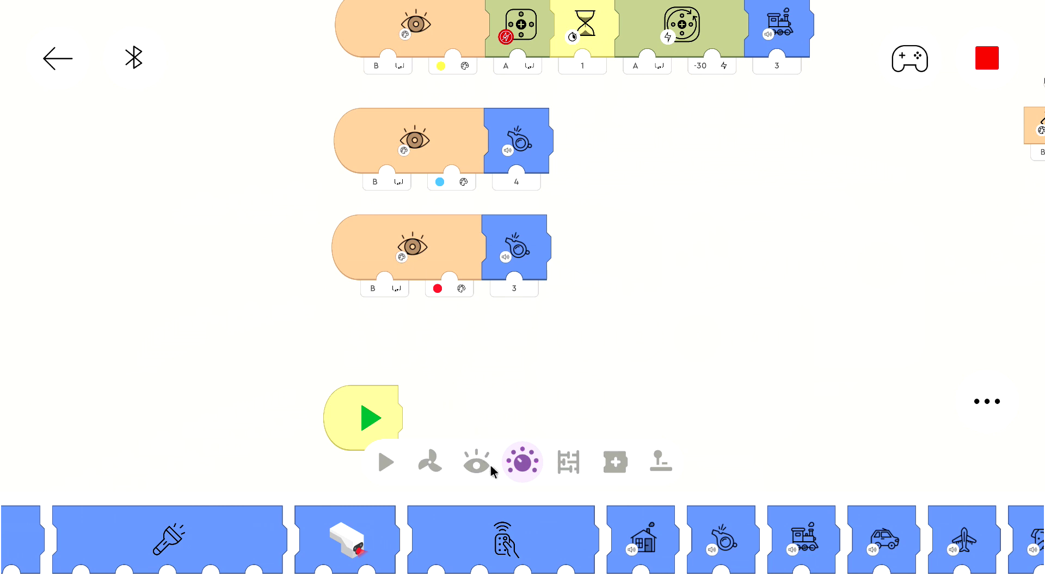
mouse_move(479, 467)
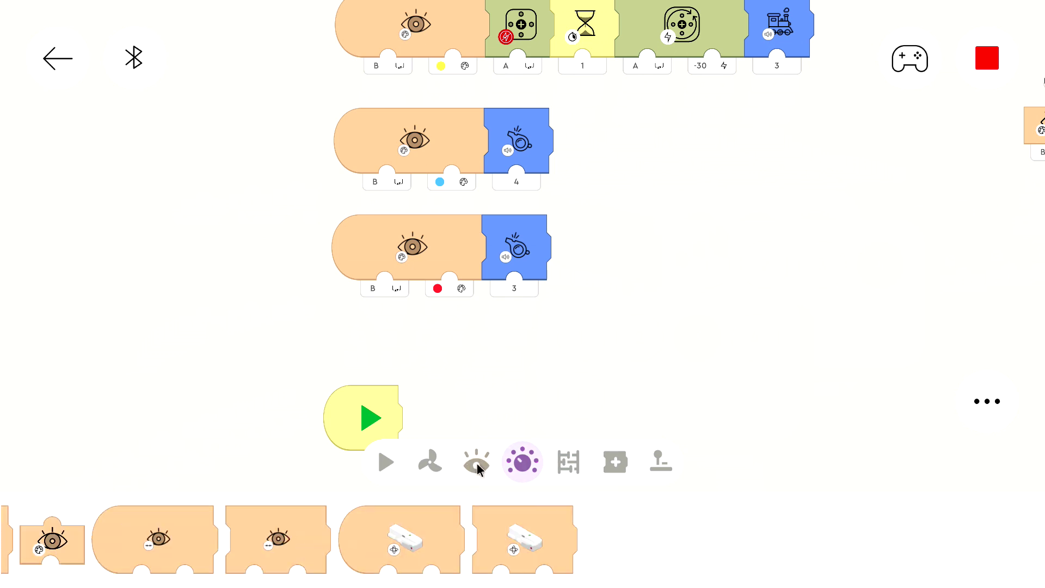
- Place a port-B sensor detecting green and follow it with a Stop Motor A block
left_click(476, 461)
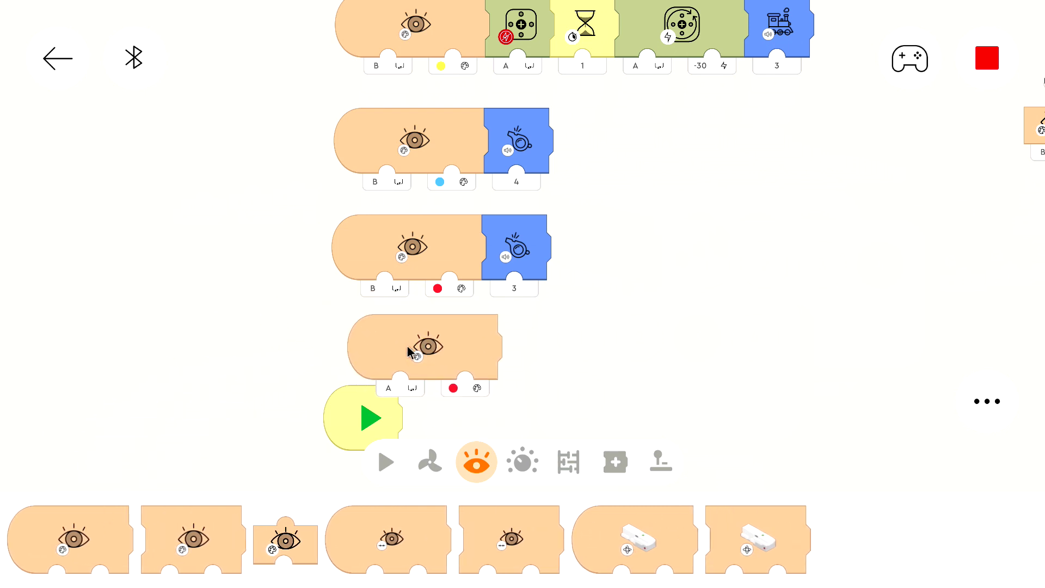
left_click(388, 387)
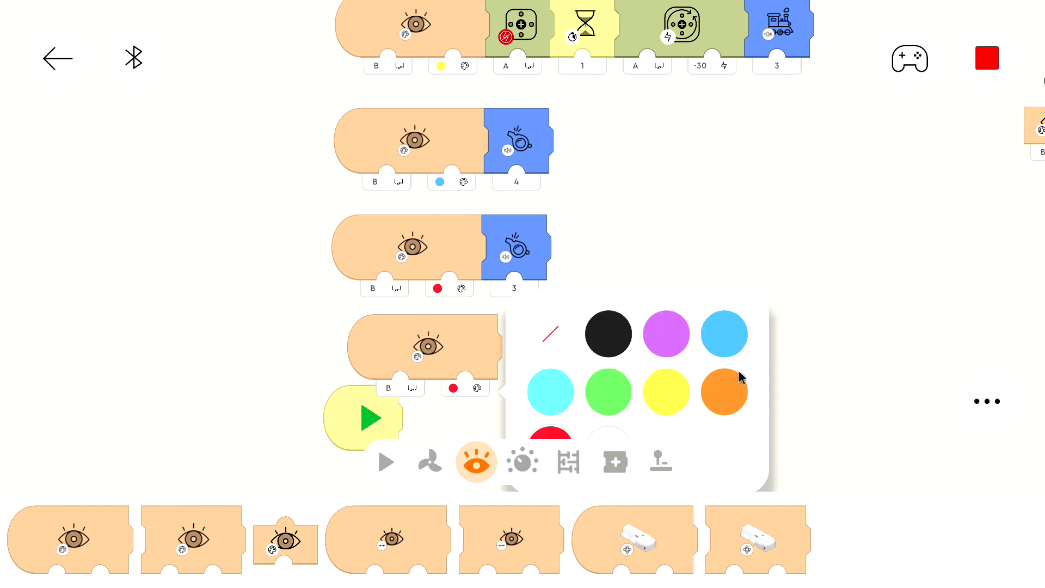
left_click(607, 392)
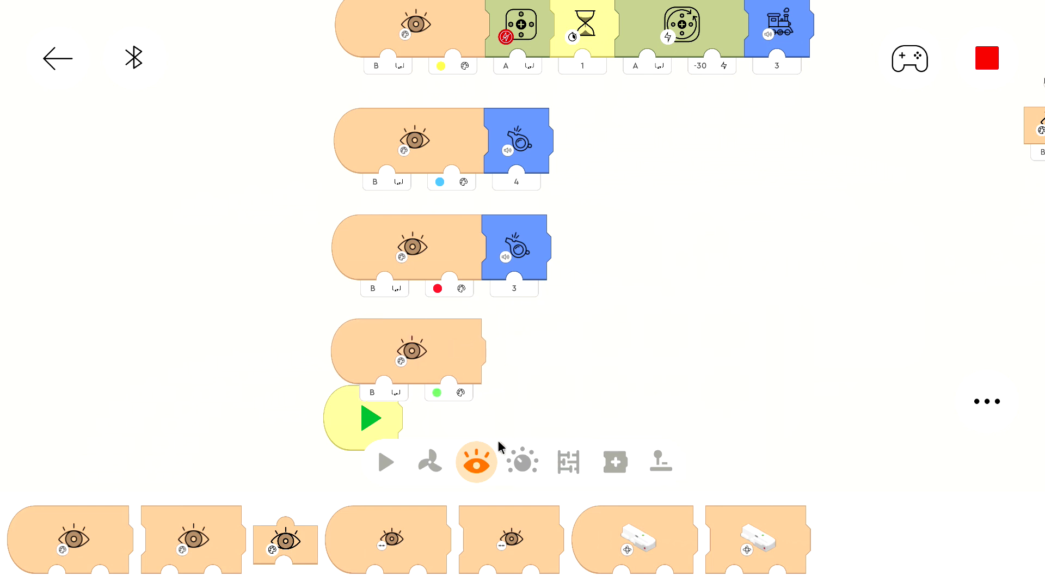
mouse_move(439, 470)
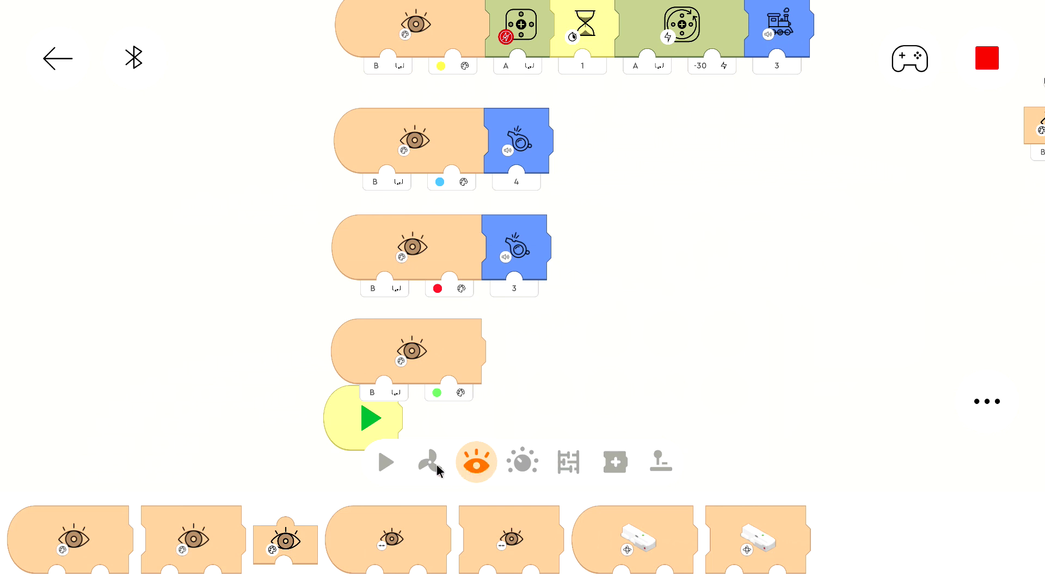
left_click(431, 462)
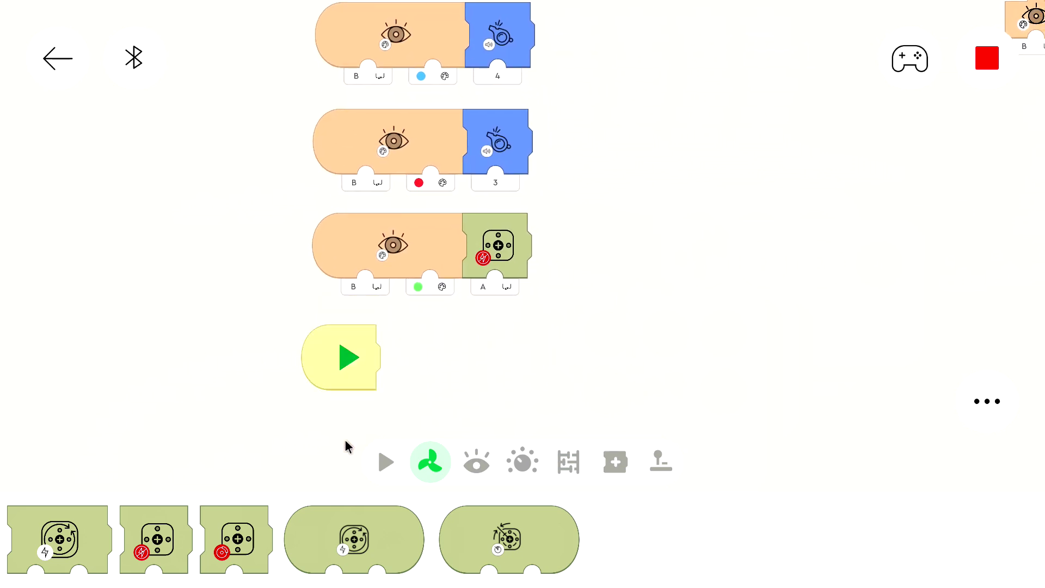
- Extend the green row with hub light green, Wait 1, then hub light red
left_click(522, 460)
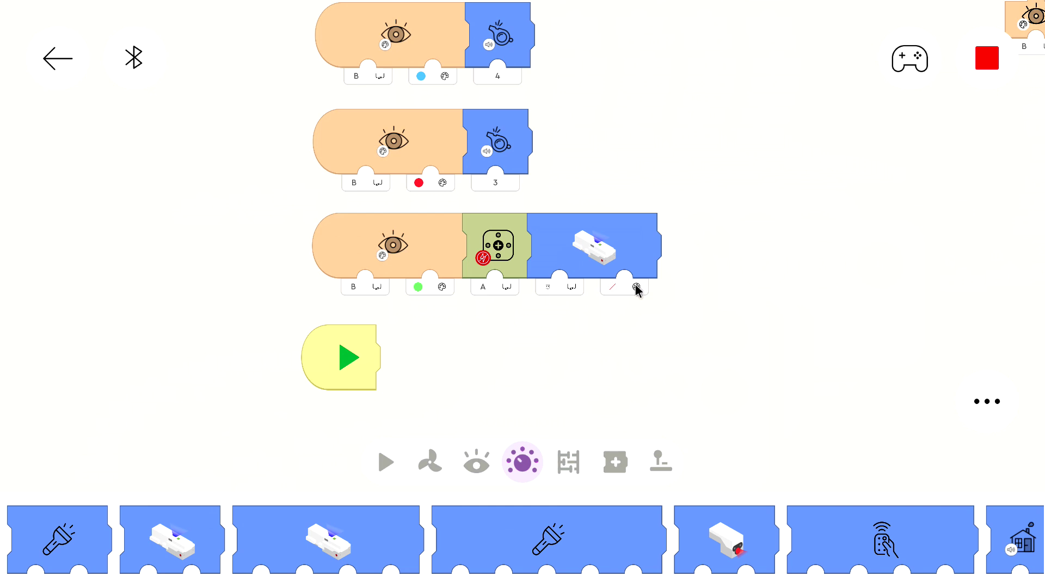
left_click(636, 287)
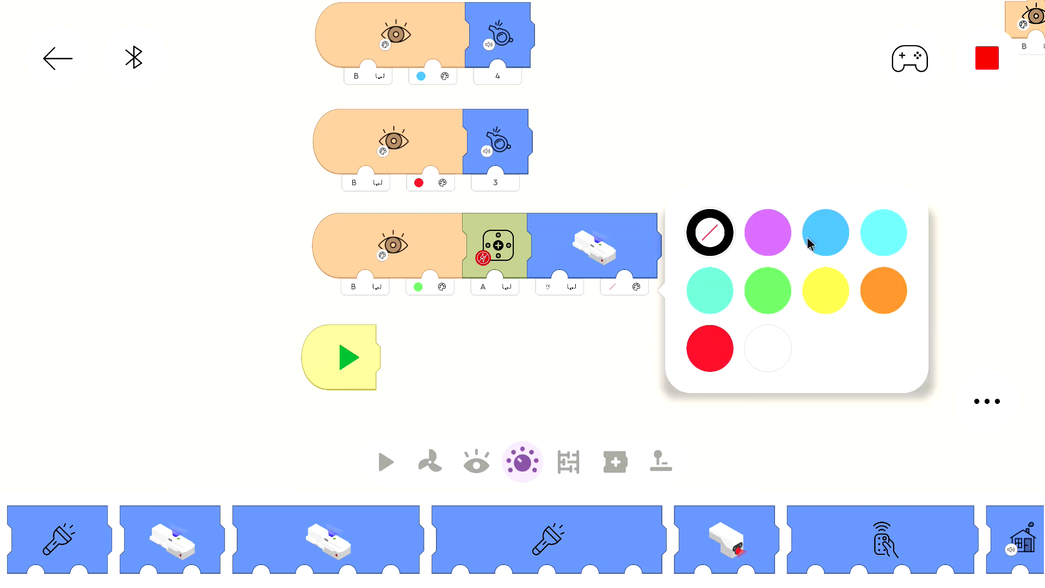
left_click(767, 289)
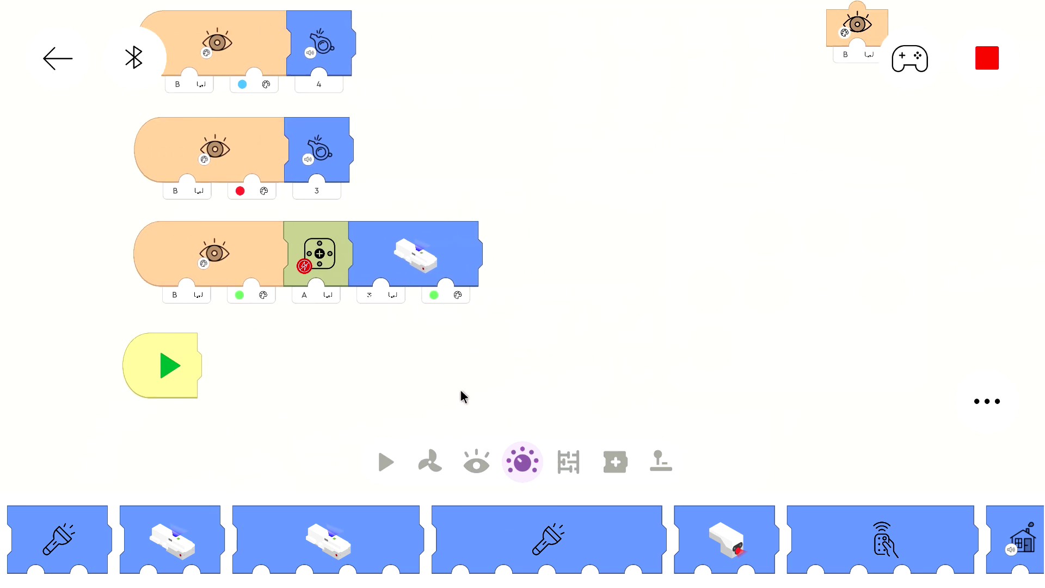
left_click(384, 461)
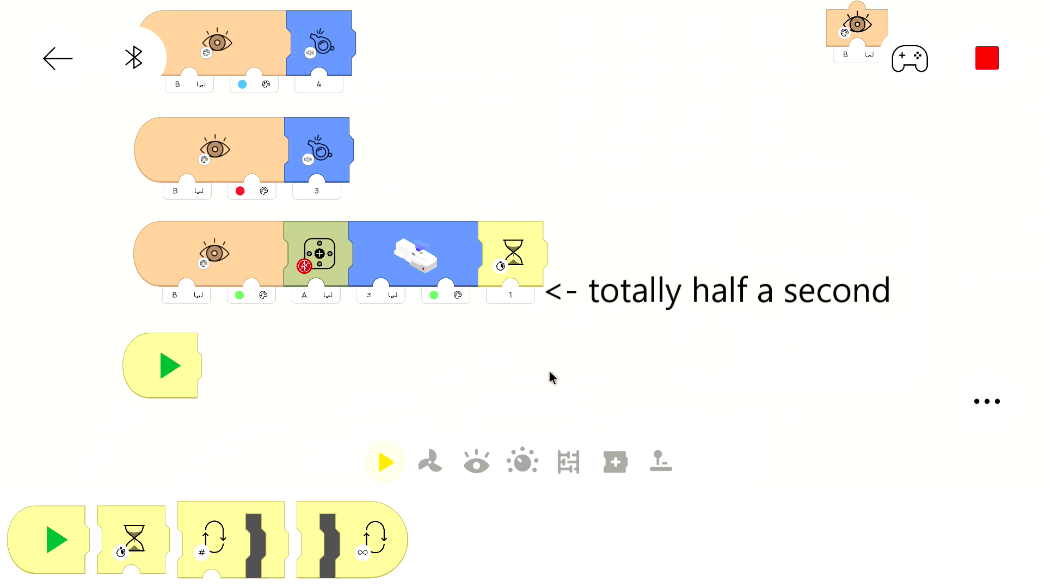
mouse_move(444, 434)
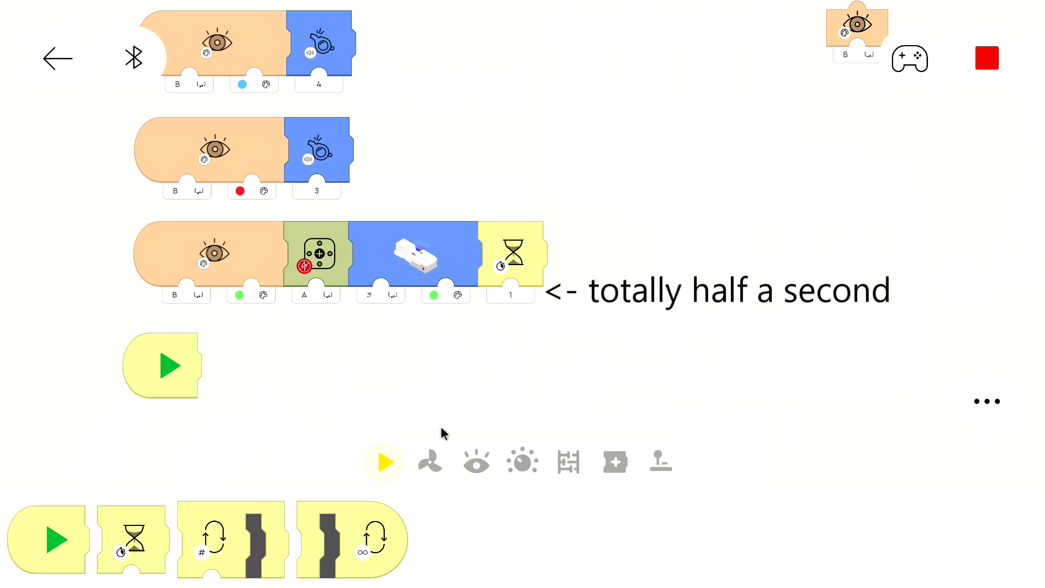
left_click(521, 461)
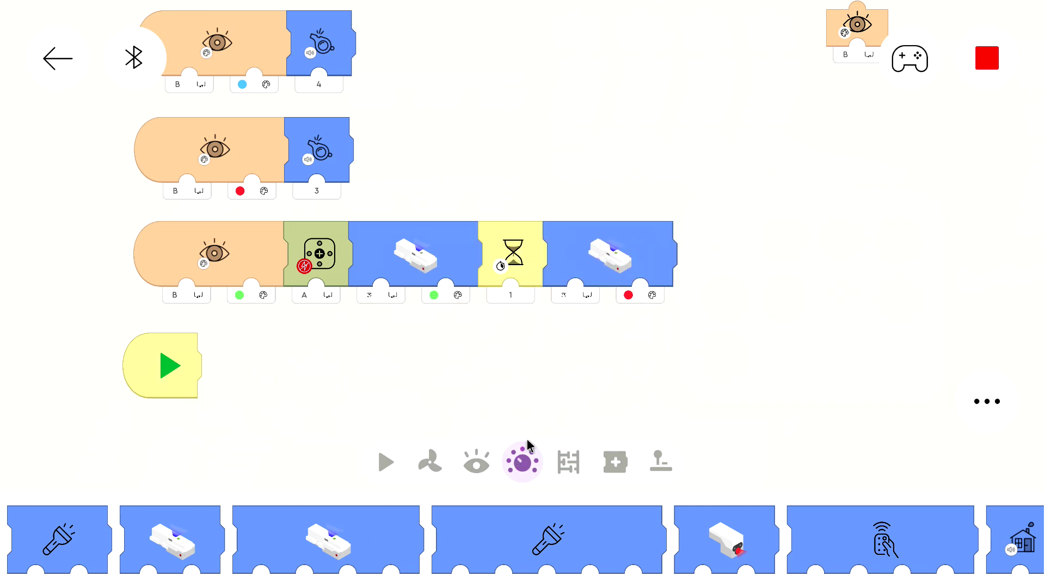
- Finish the green row with a Motor A block at speed -30
left_click(428, 462)
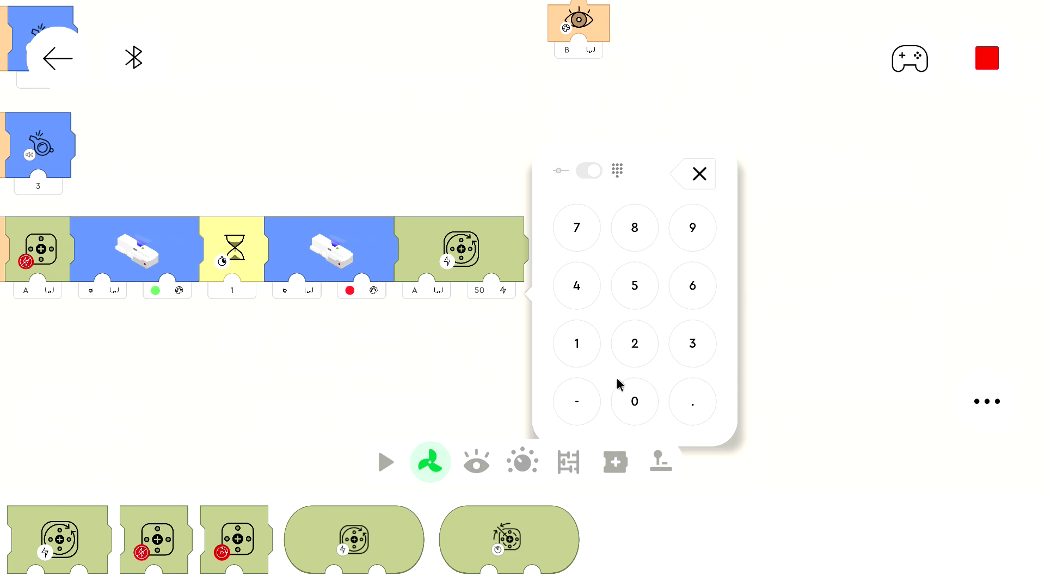
left_click(577, 401)
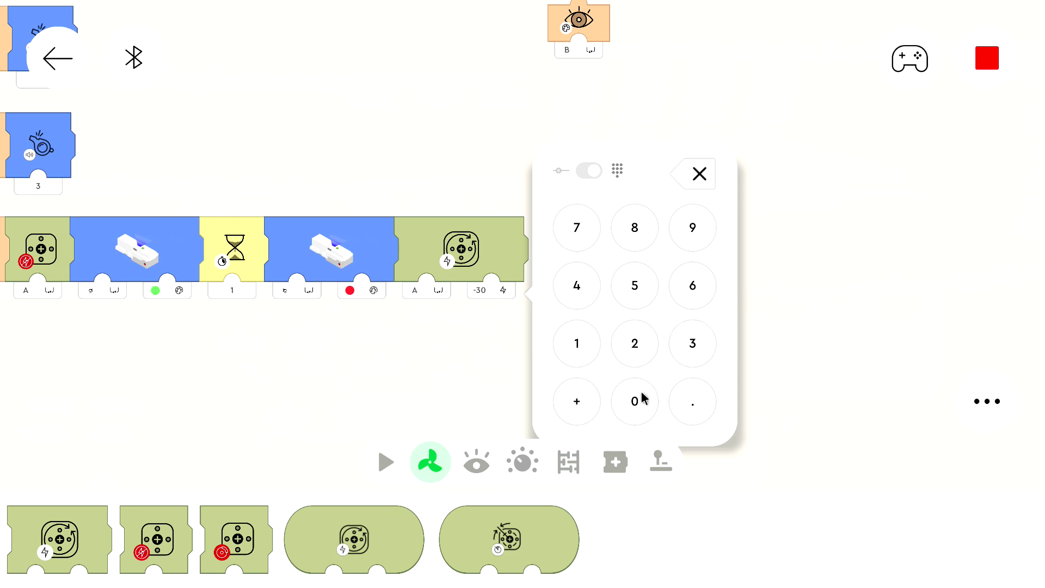
left_click(698, 173)
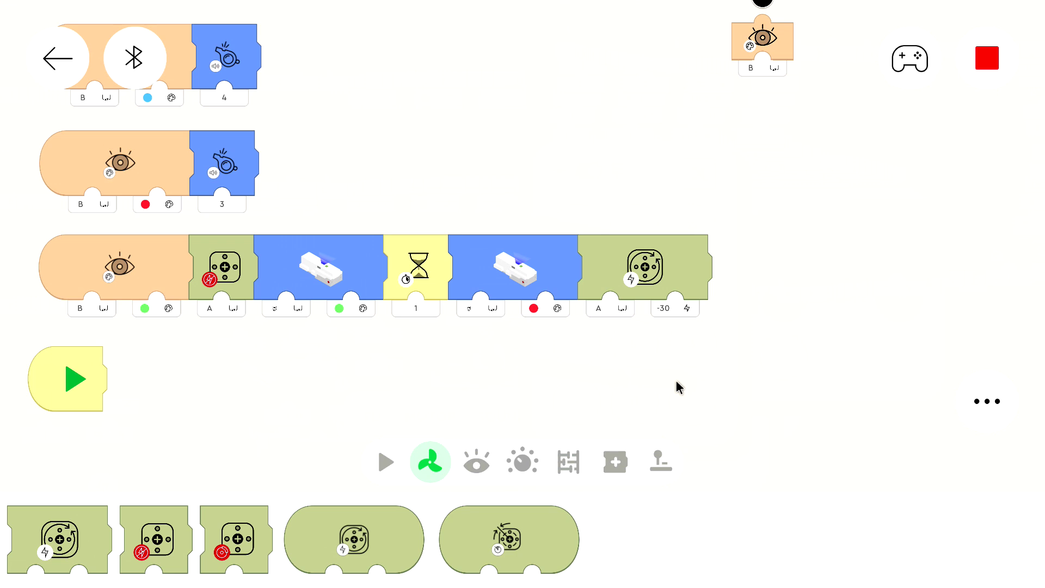
mouse_move(637, 361)
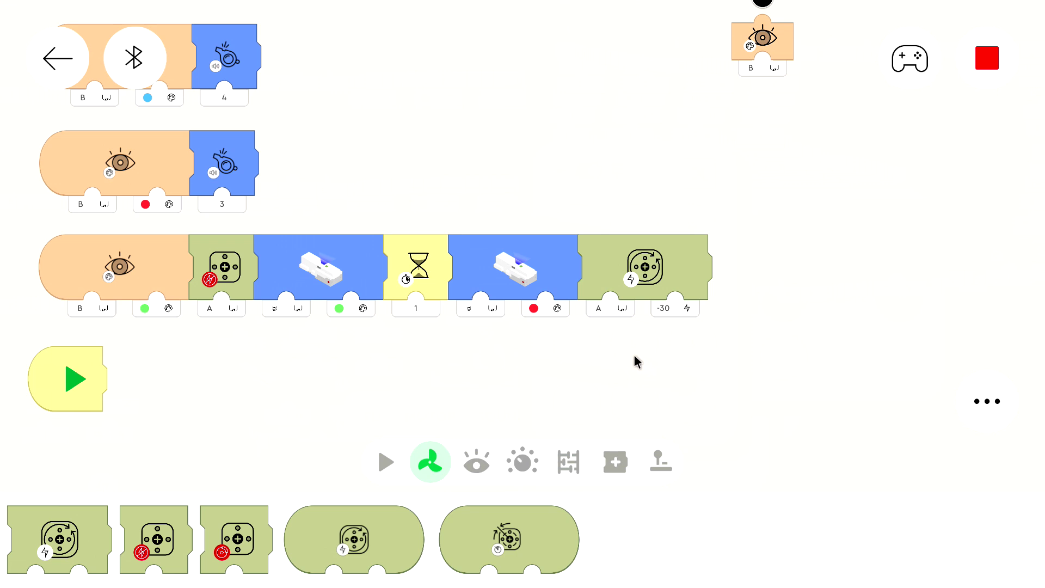
mouse_move(633, 365)
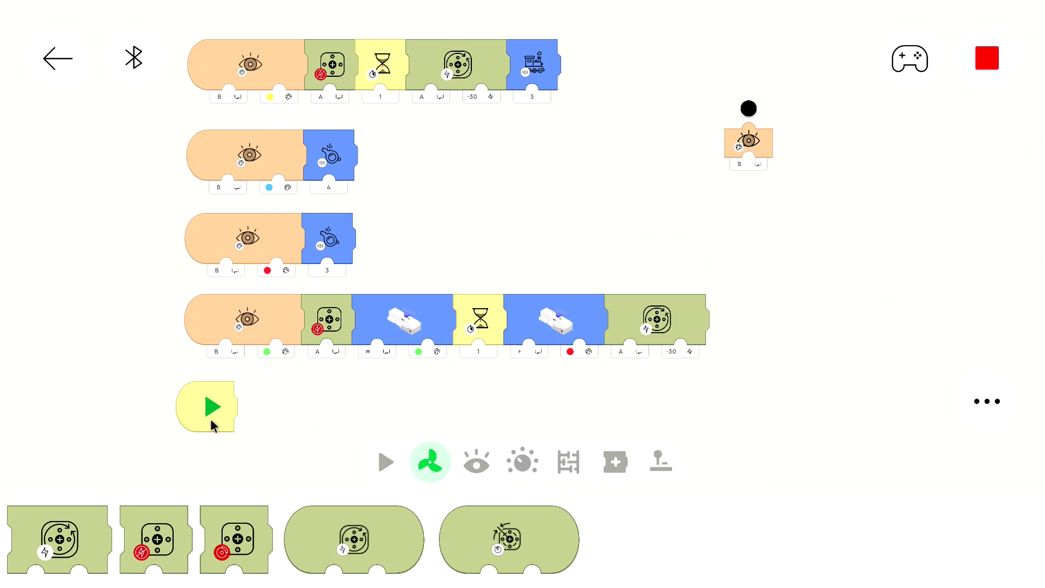
mouse_move(219, 432)
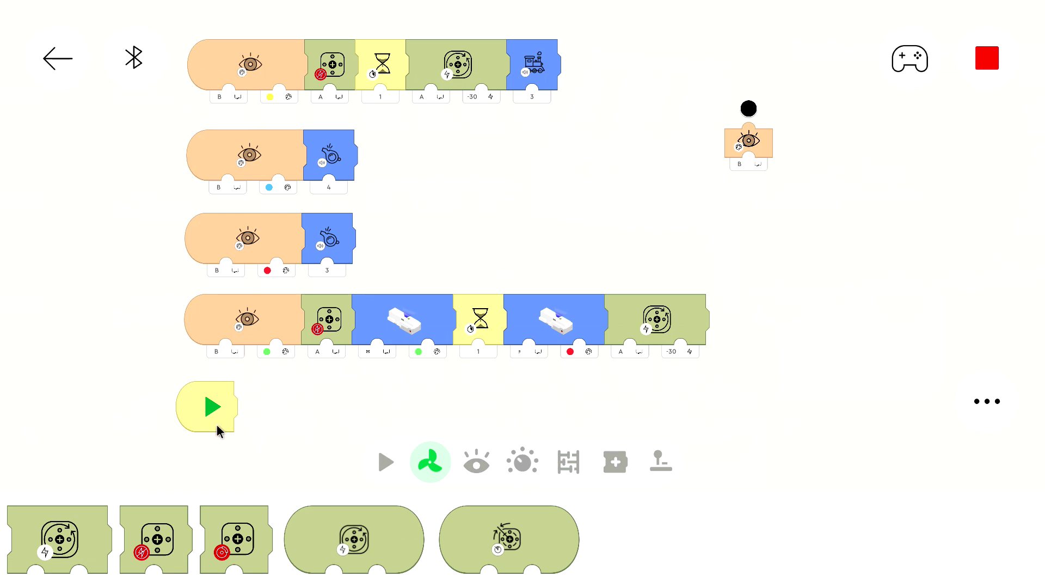
mouse_move(365, 504)
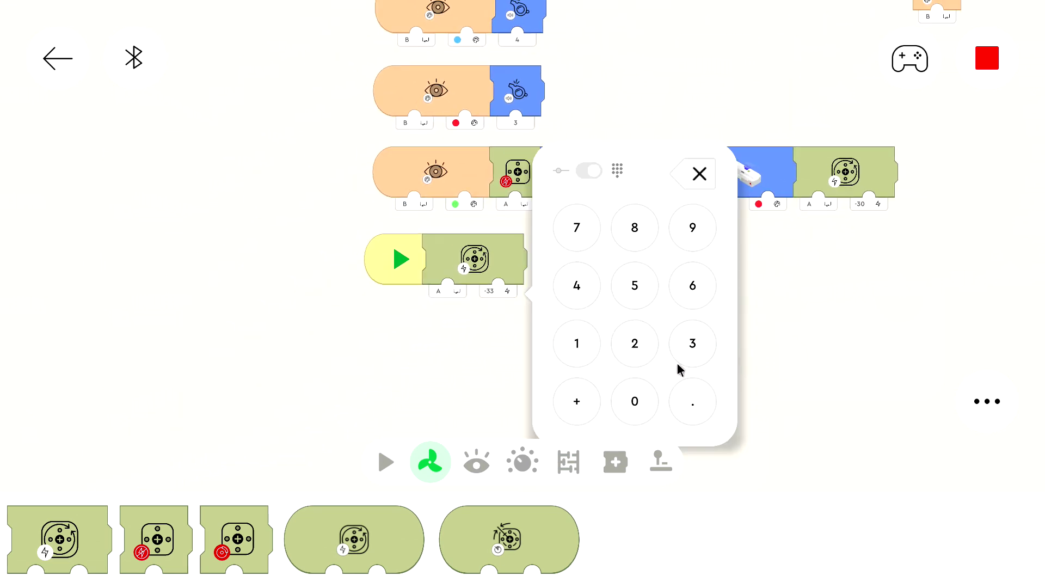
- Correct the start block's Motor A speed to -30 on the number pad
left_click(633, 401)
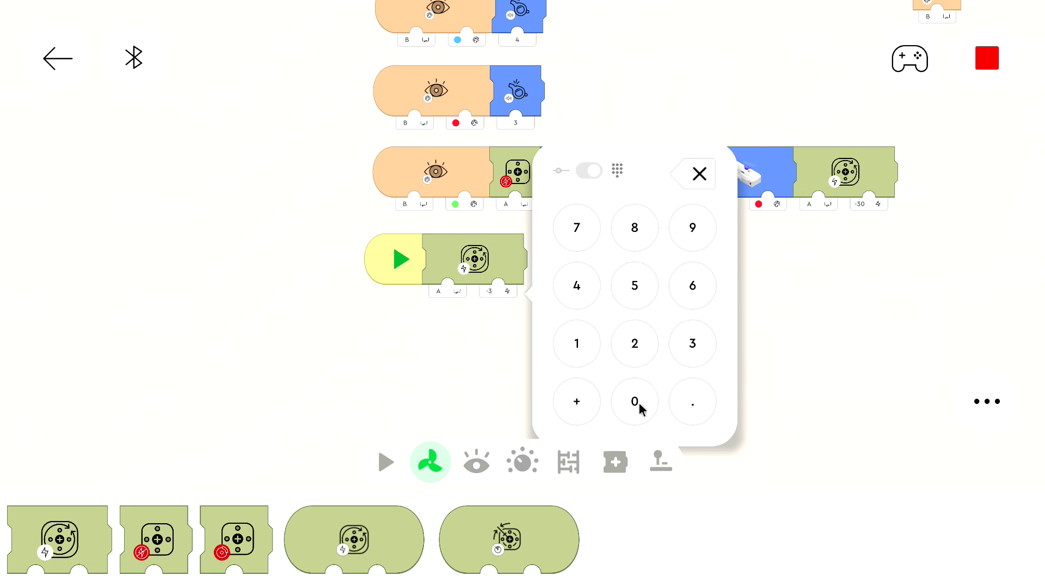
left_click(522, 462)
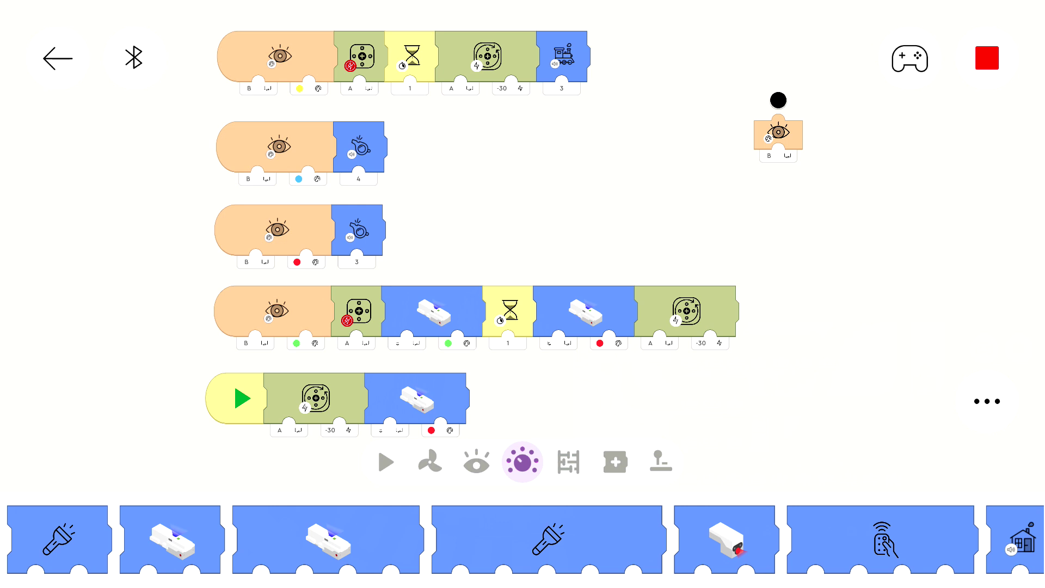
mouse_move(705, 385)
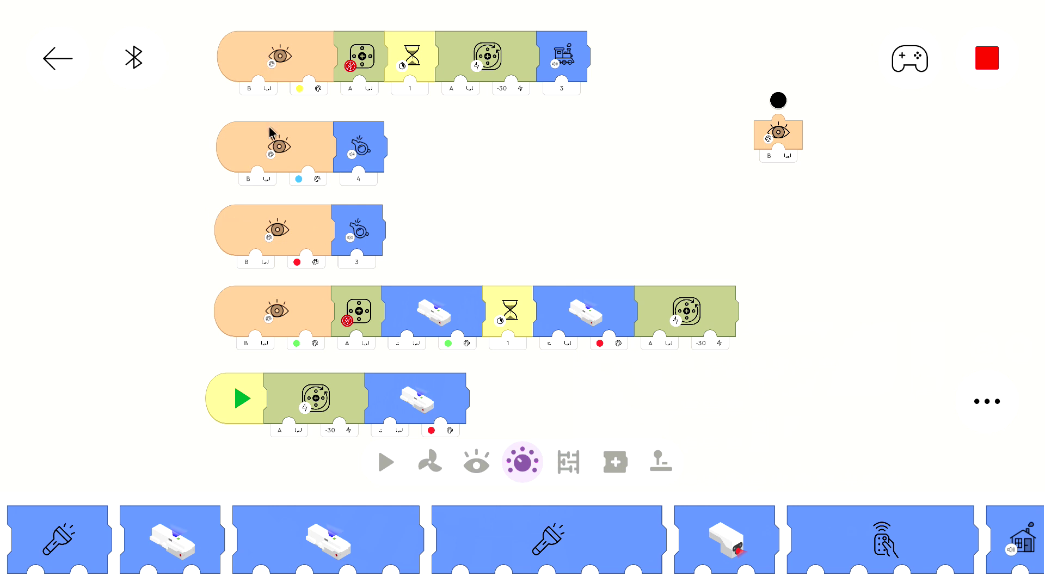
mouse_move(296, 109)
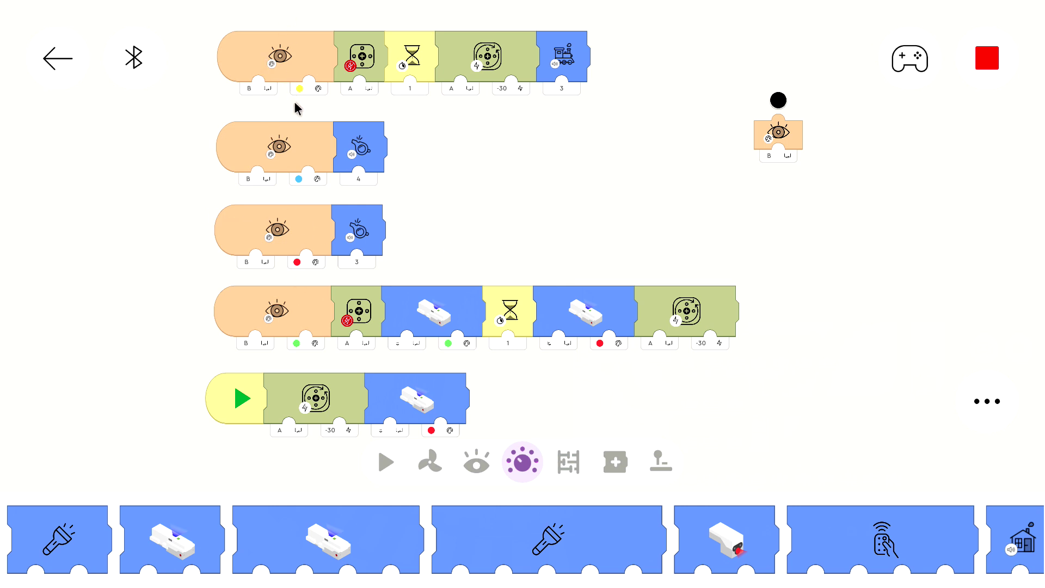
mouse_move(493, 188)
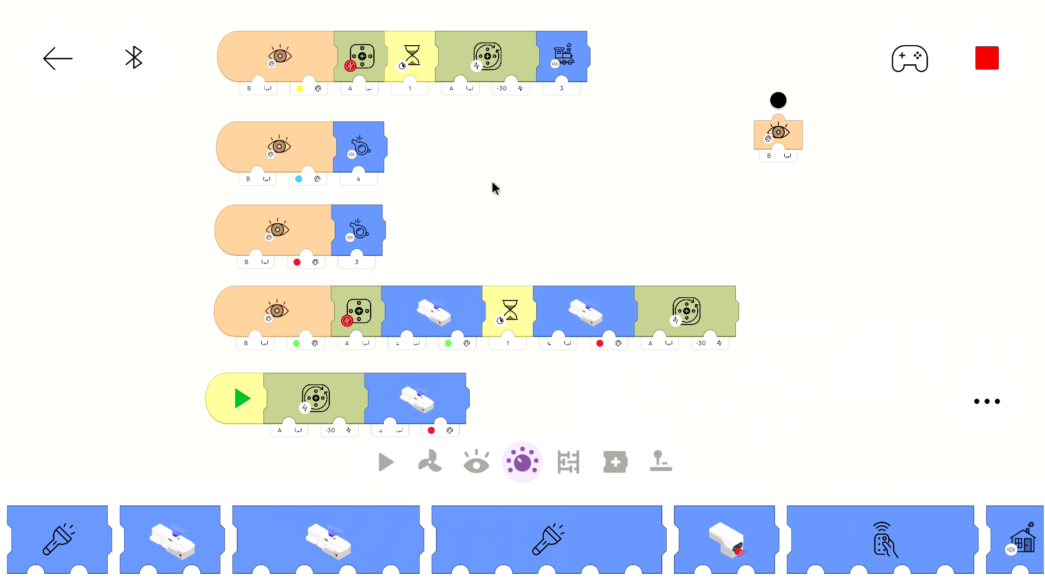